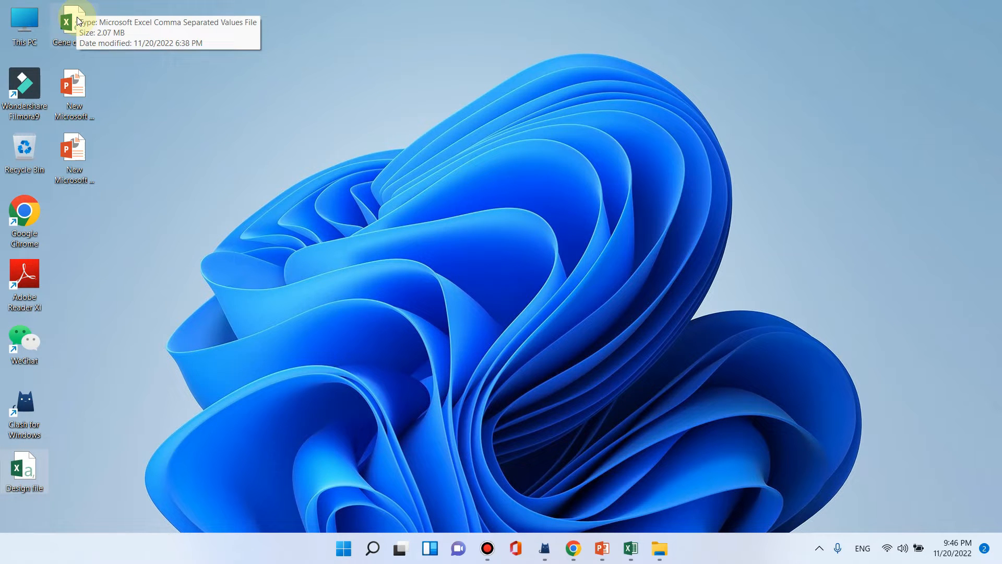
mouse_move(629, 548)
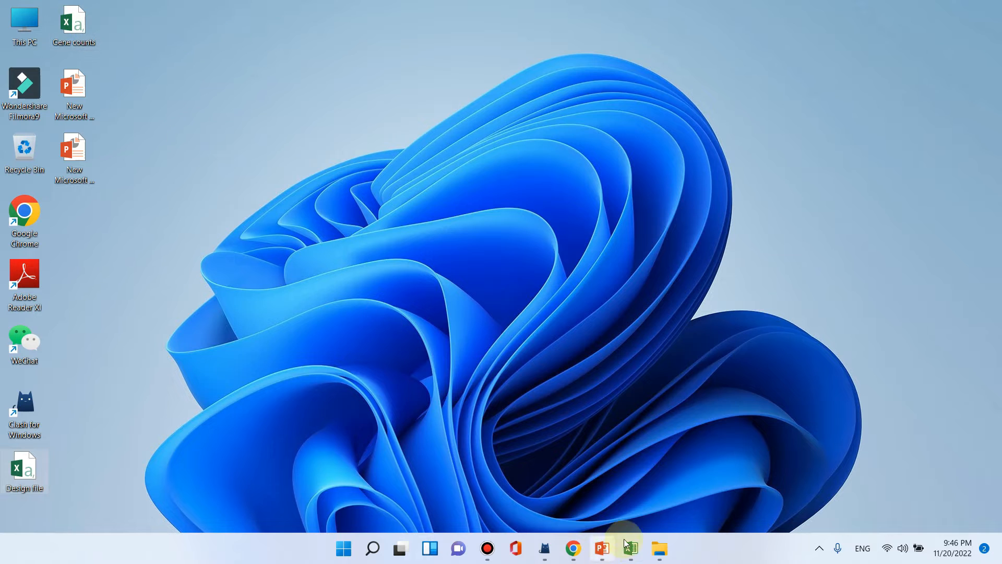
Step: Bring the Gene counts workbook to the front from the taskbar
click(628, 548)
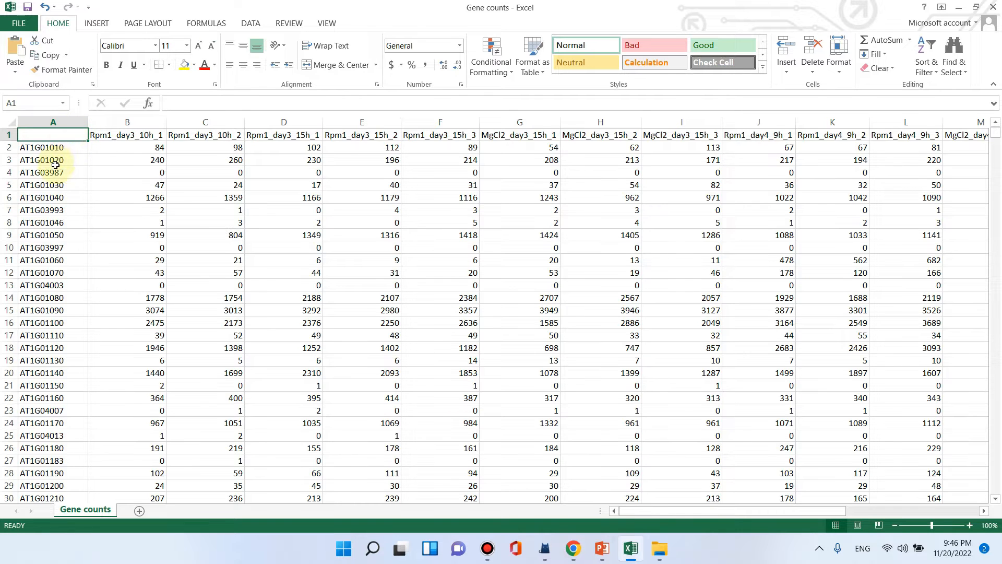
scroll(down, 3)
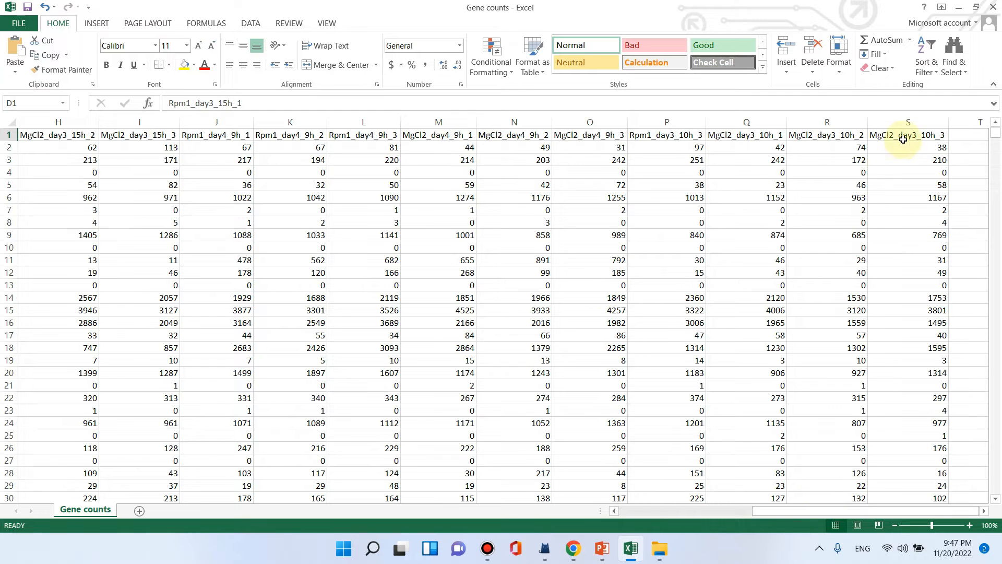
click(907, 134)
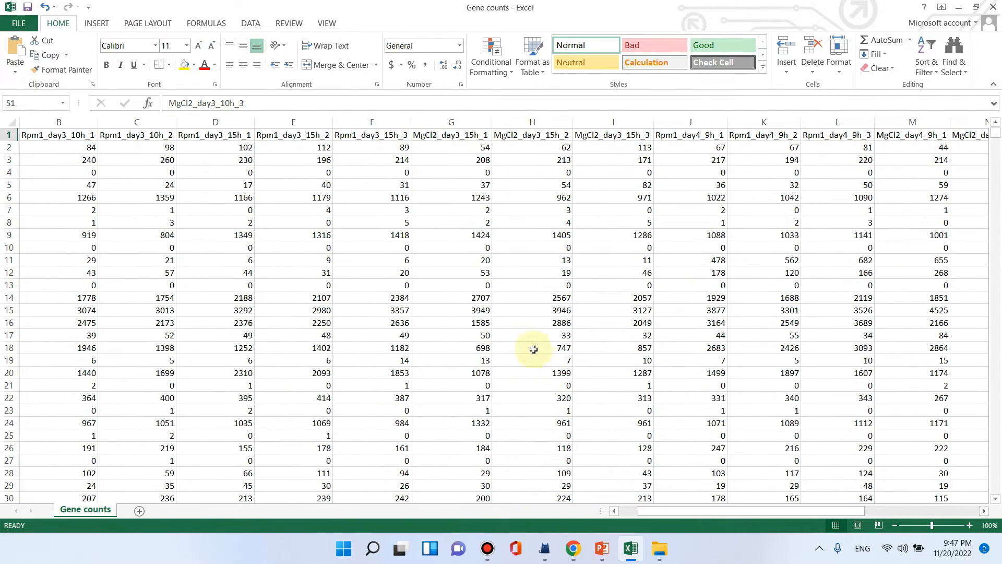
click(370, 135)
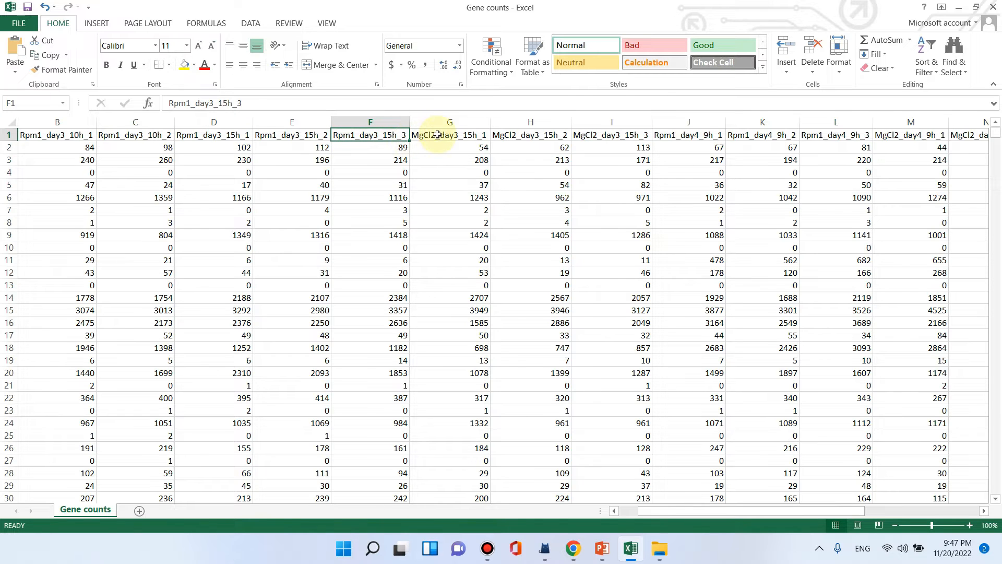
click(449, 135)
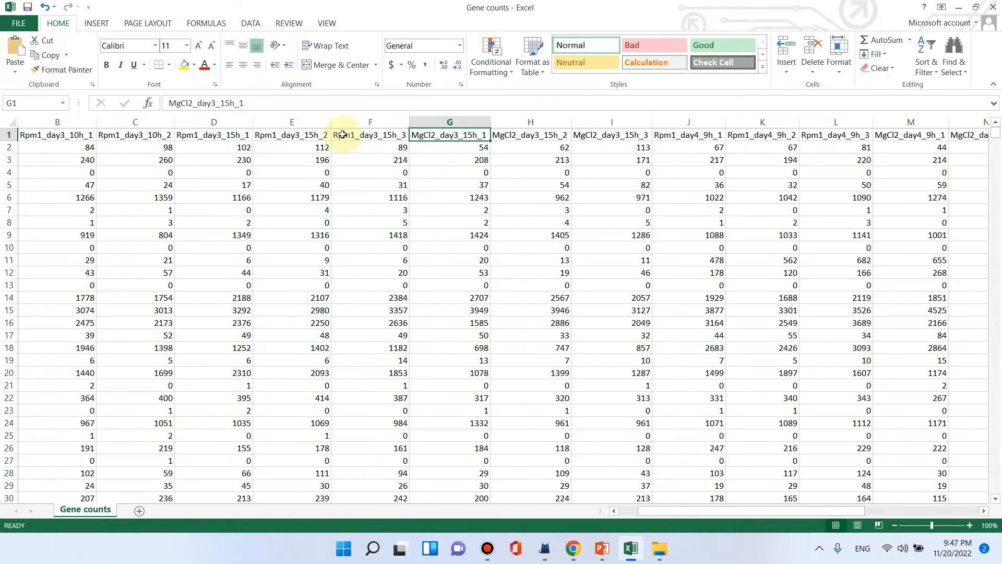
click(370, 134)
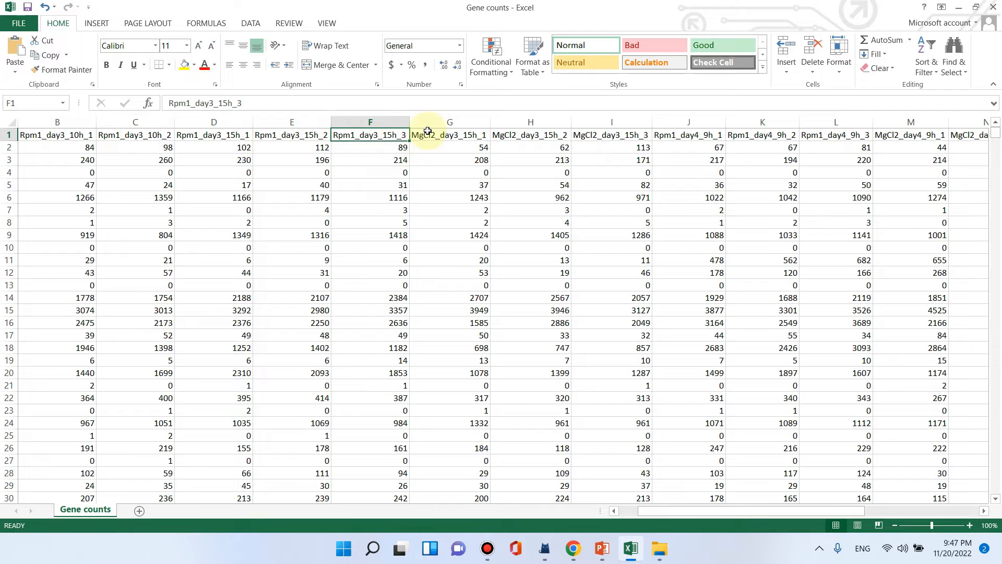
click(449, 135)
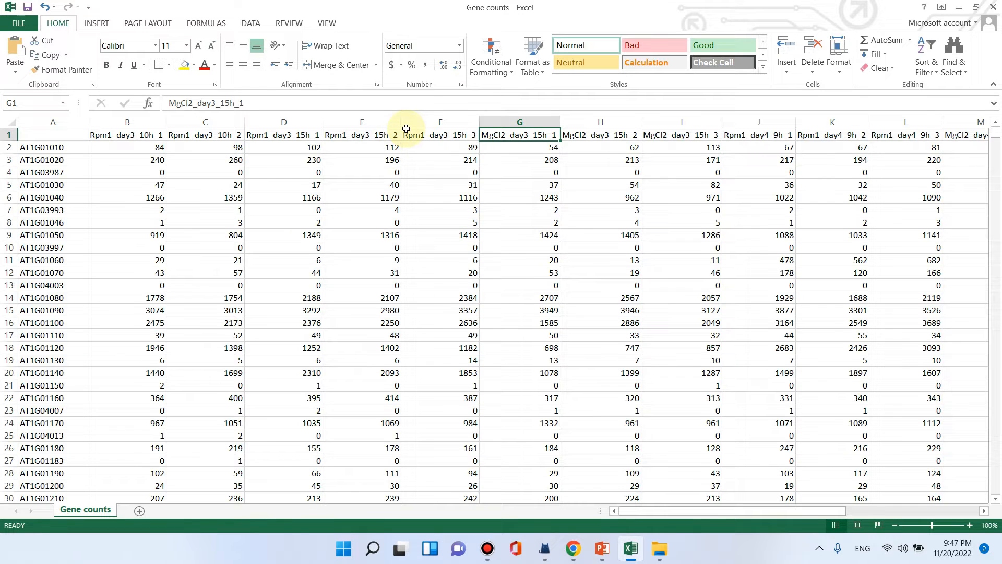
click(439, 135)
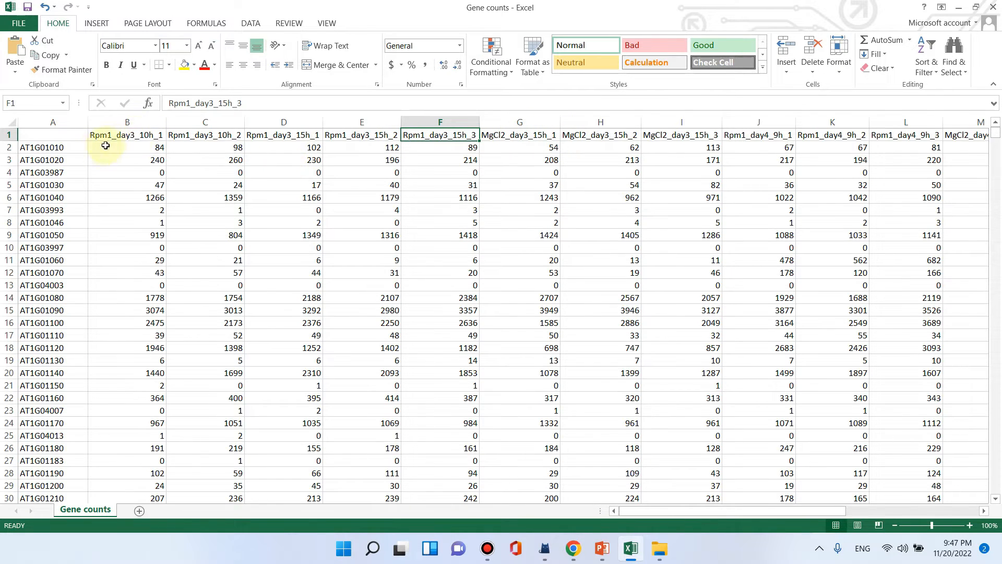
click(126, 122)
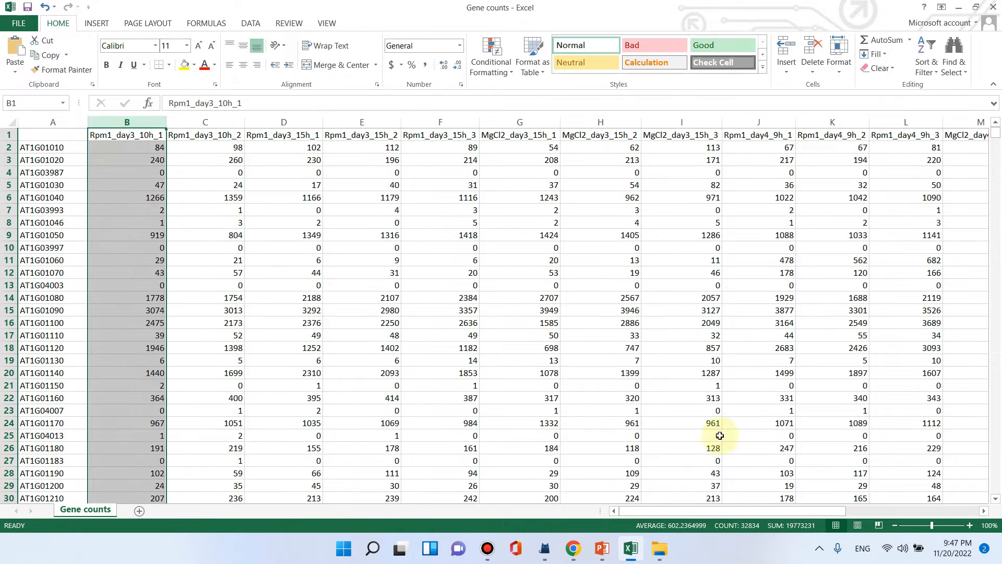
mouse_move(656, 511)
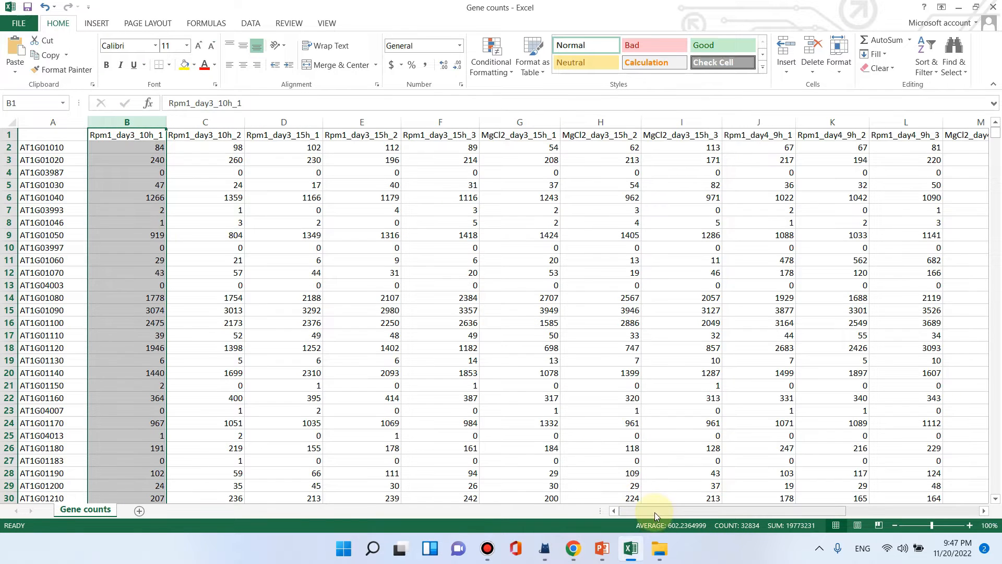
drag(656, 510, 761, 510)
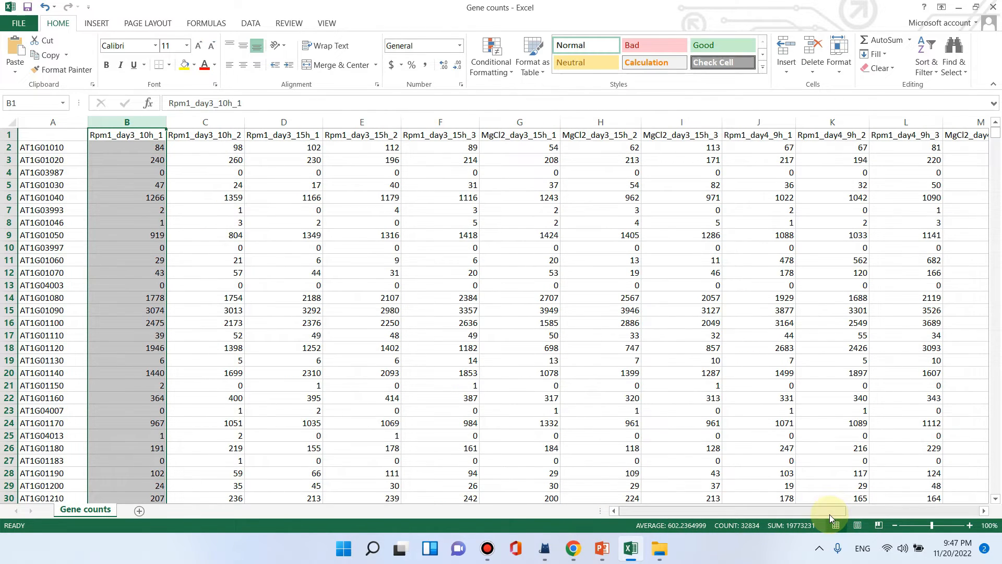
scroll(right, 3)
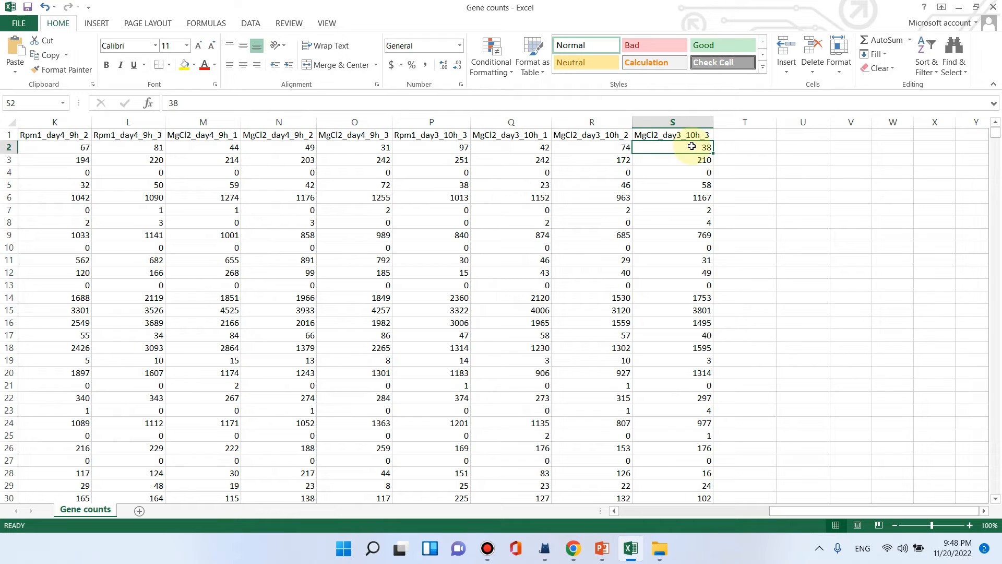
Step: Review the sample header columns from the last sample back to column A
click(745, 135)
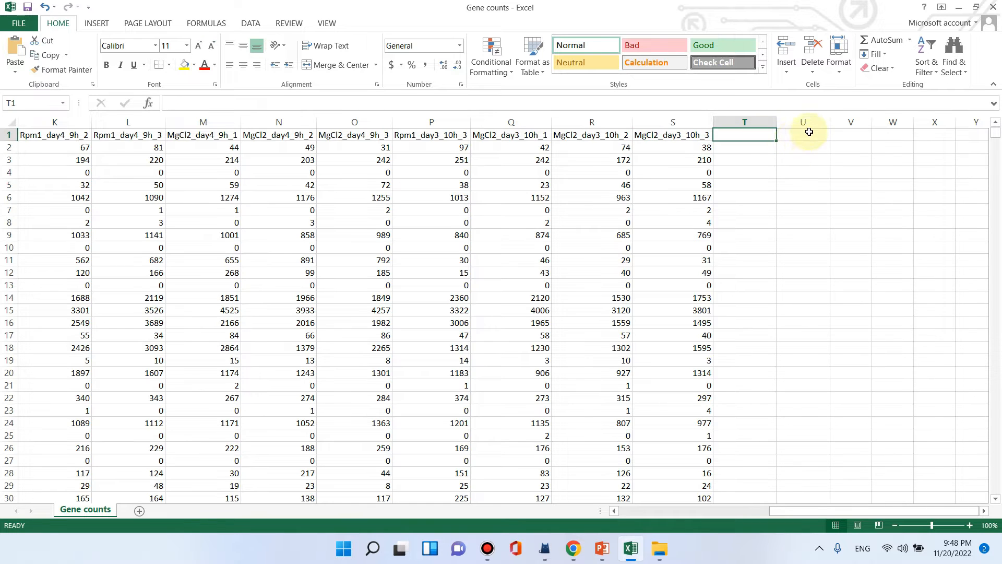
mouse_move(787, 218)
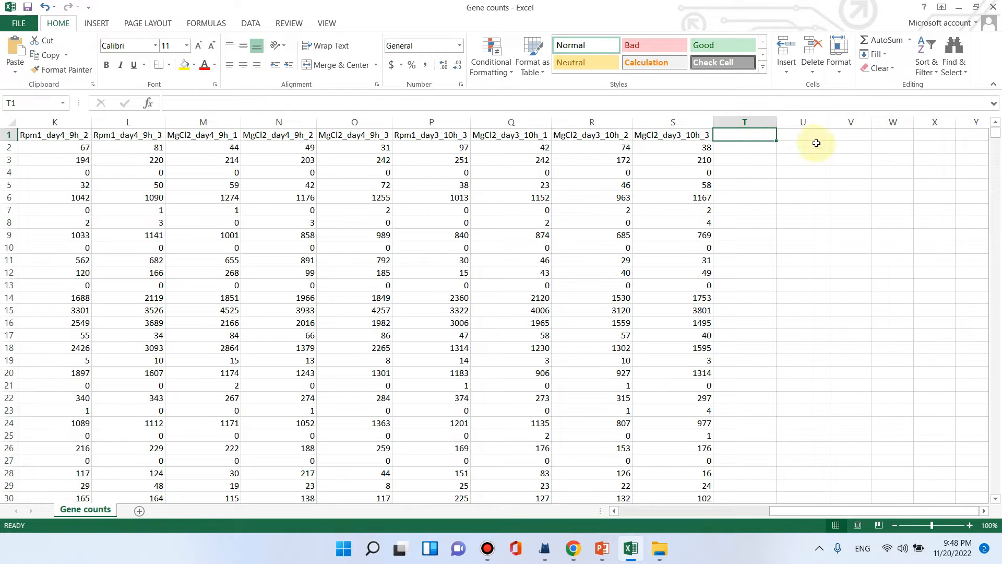
mouse_move(846, 511)
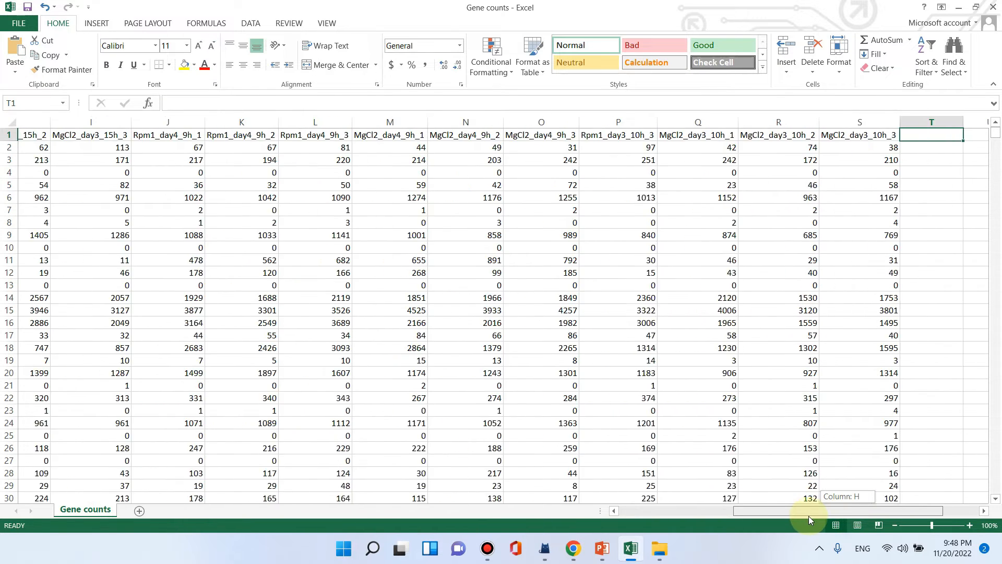
scroll(left, 3)
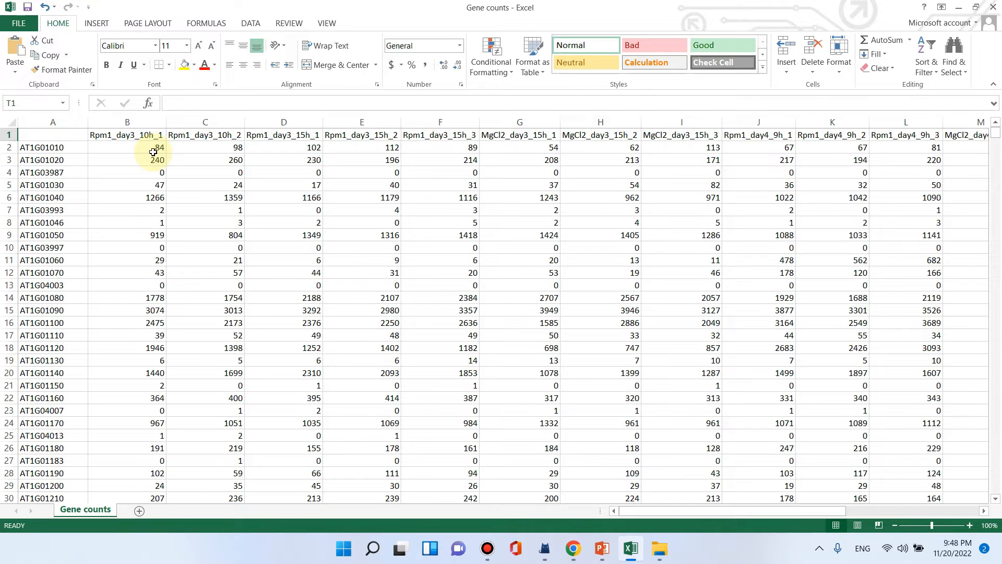
click(53, 135)
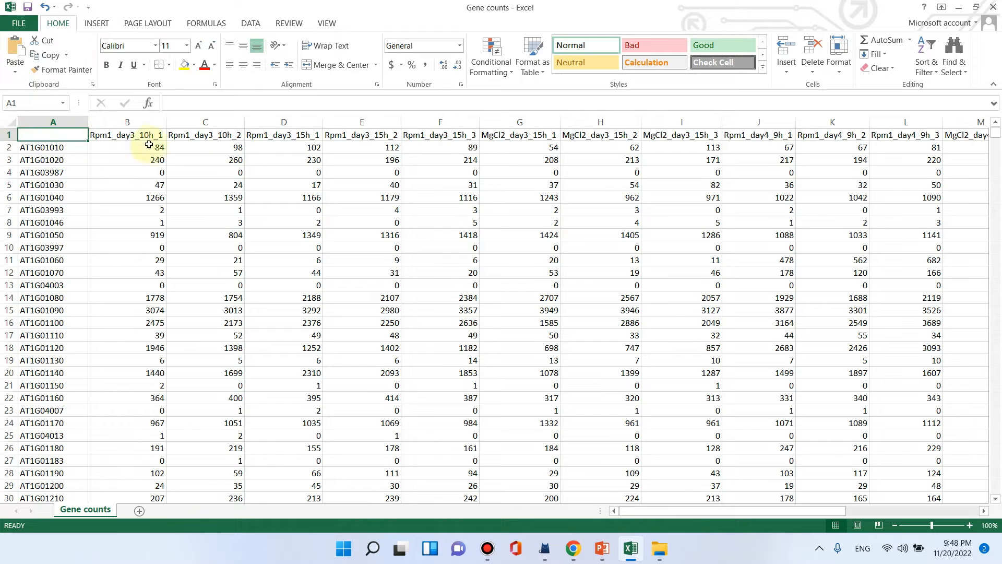
click(204, 135)
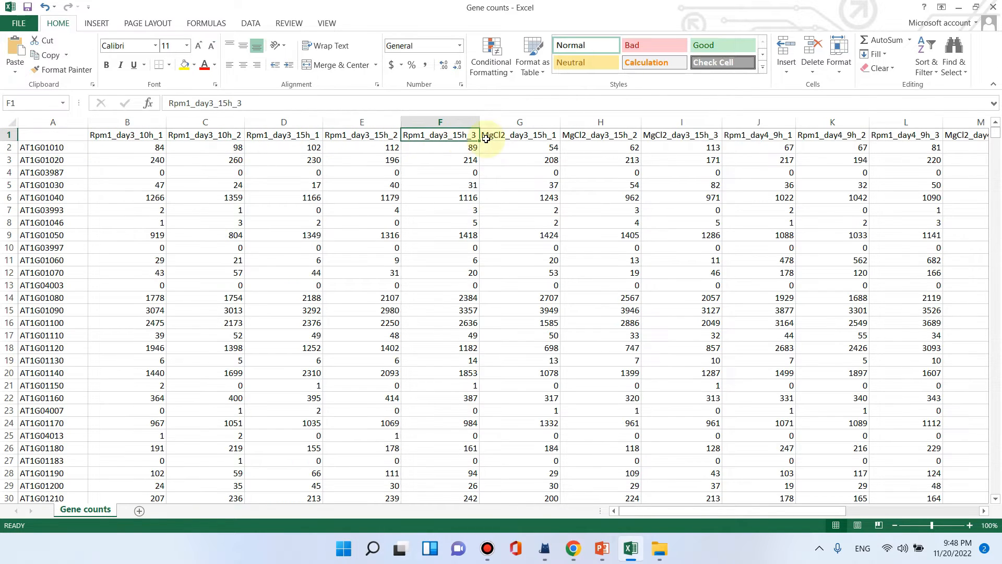
click(680, 135)
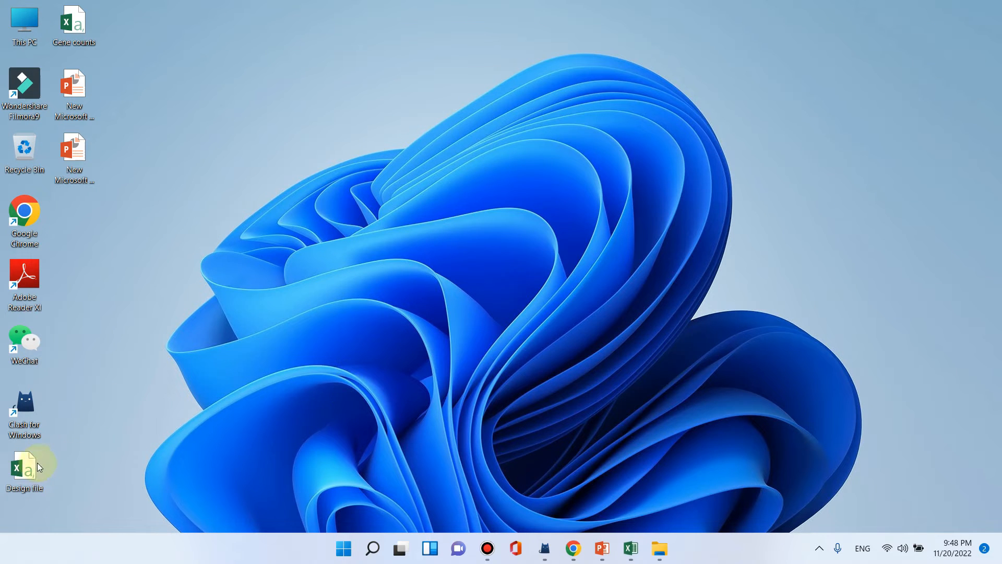
Step: Open the Design file workbook and inspect its sample name headers such as Rpm1_day3_15h_2
double_click(24, 464)
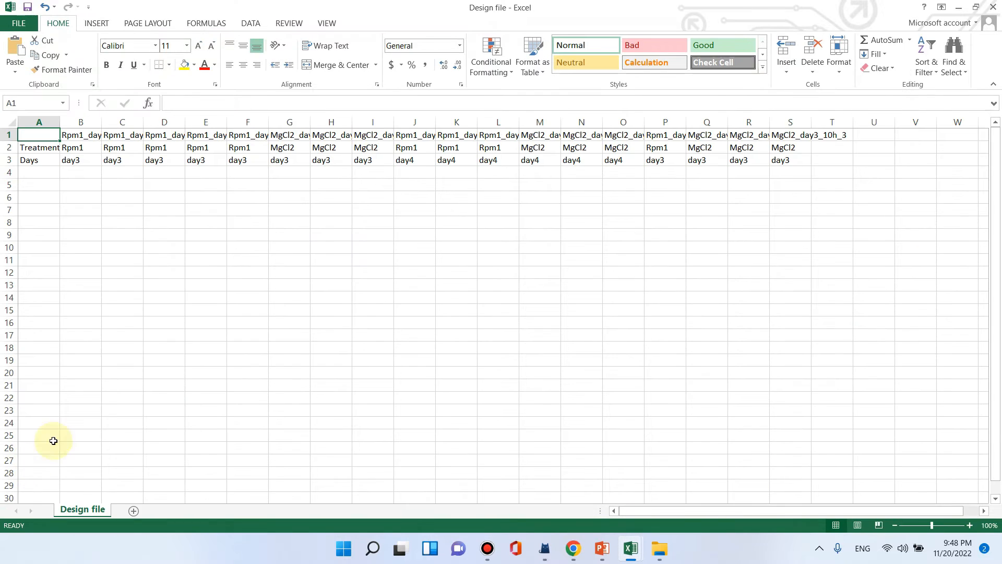
click(81, 135)
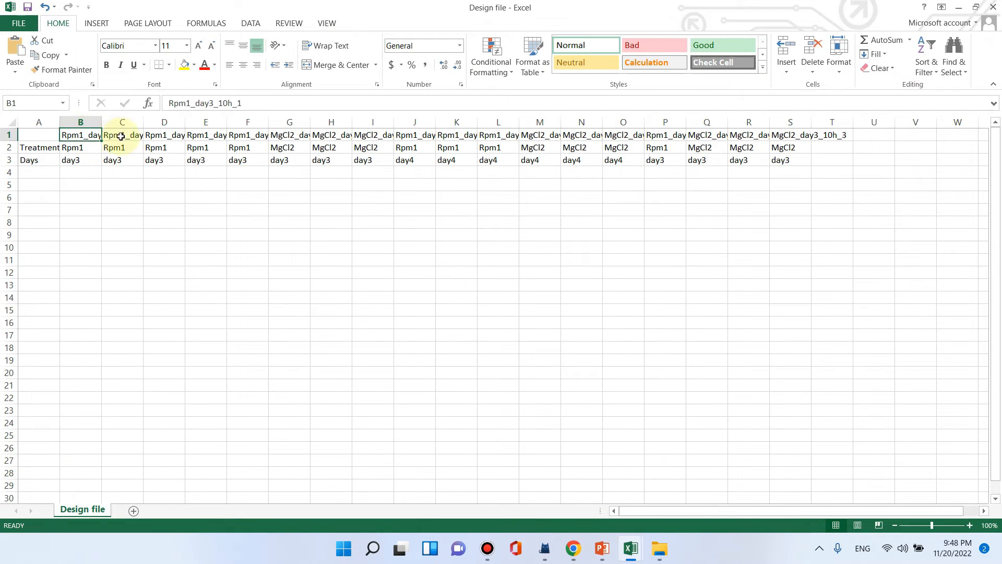
click(205, 134)
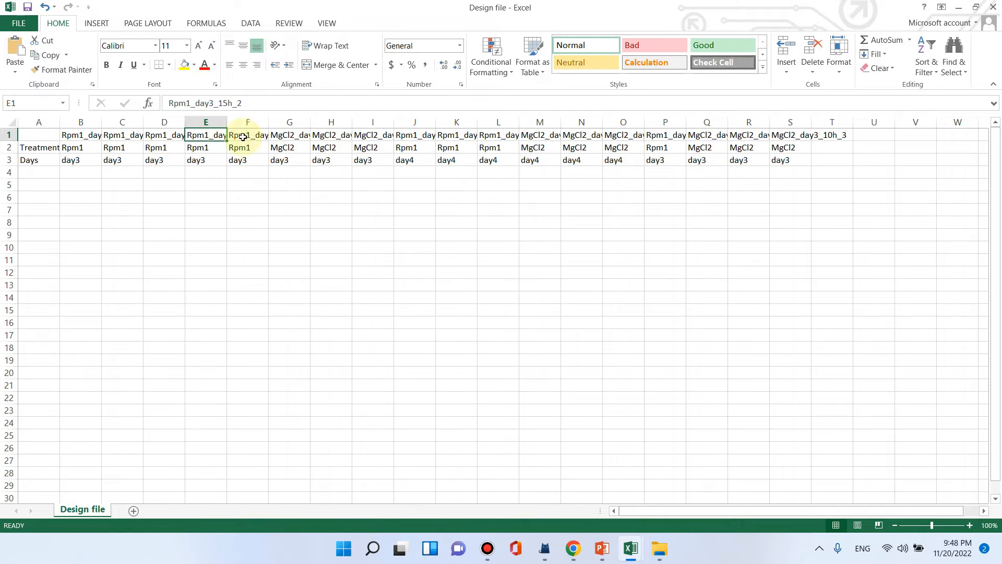
click(331, 134)
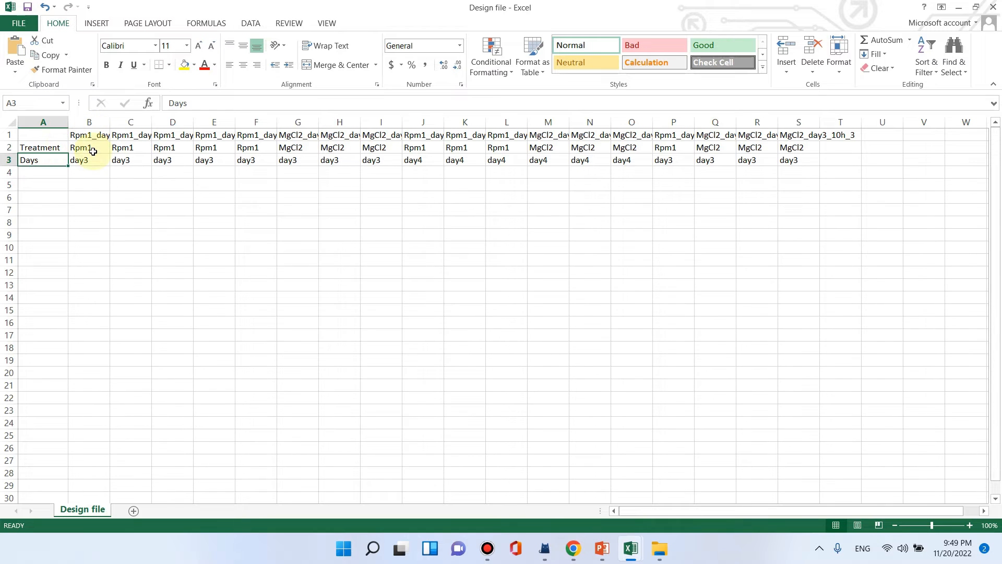
click(87, 147)
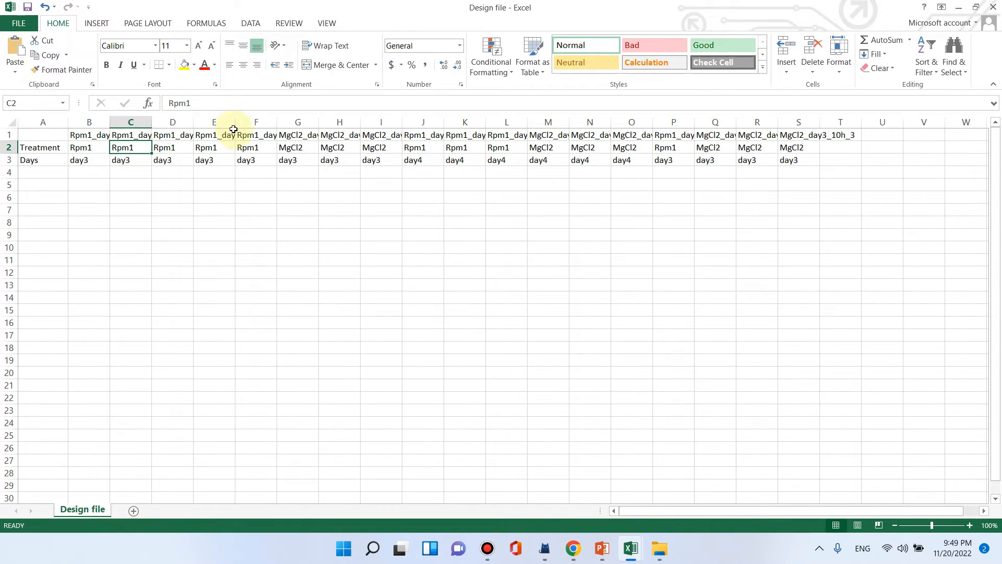
click(256, 147)
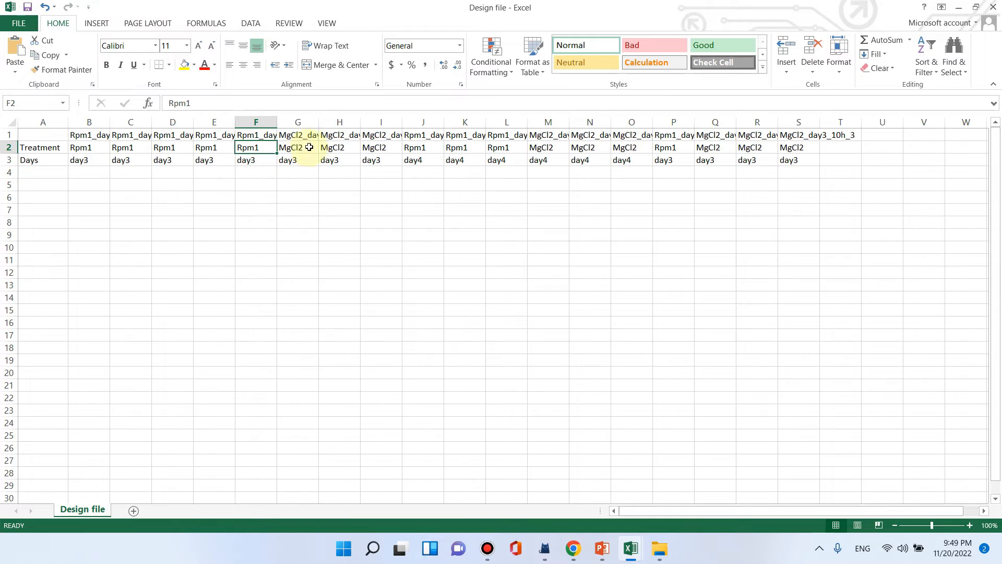
mouse_move(302, 147)
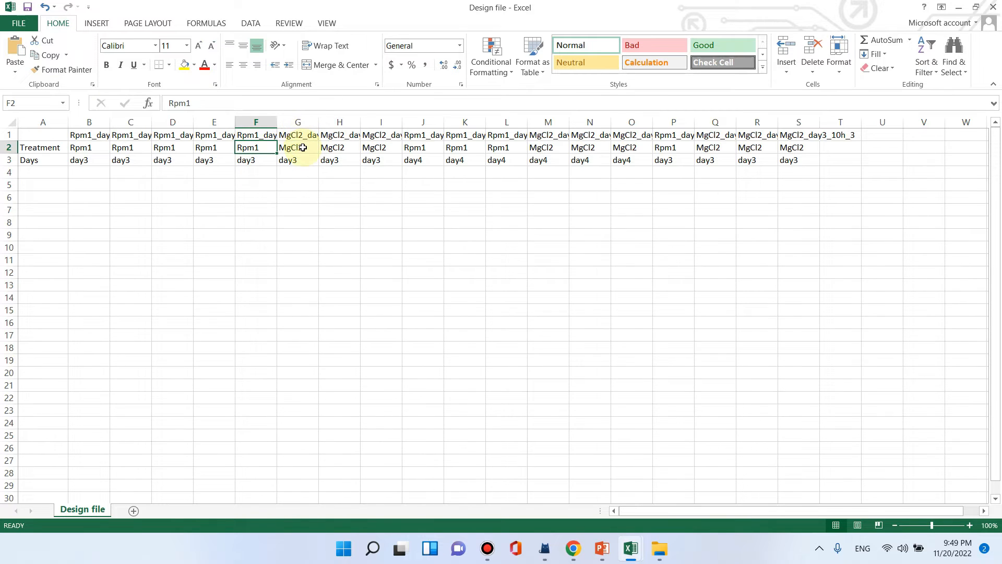
mouse_move(741, 141)
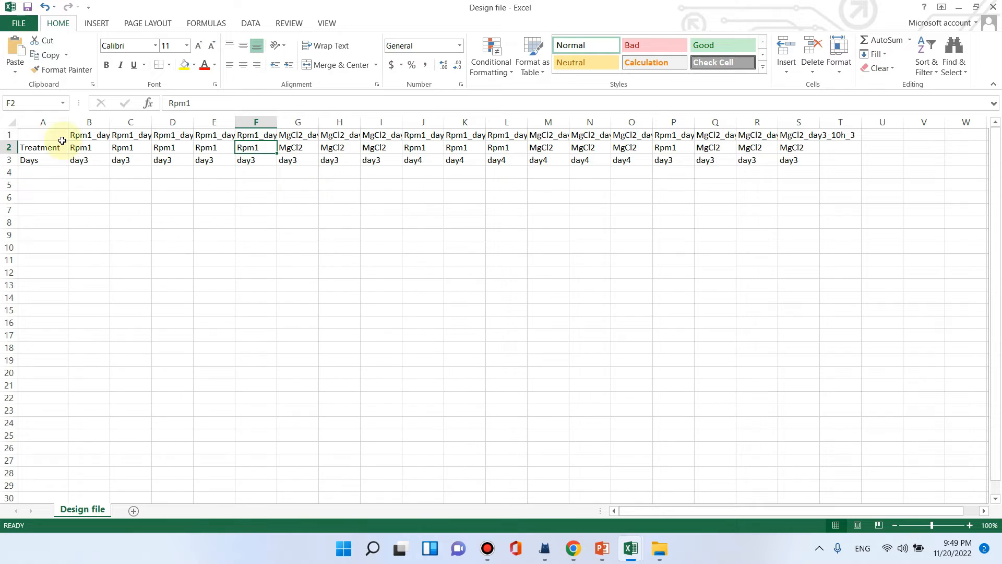
click(55, 161)
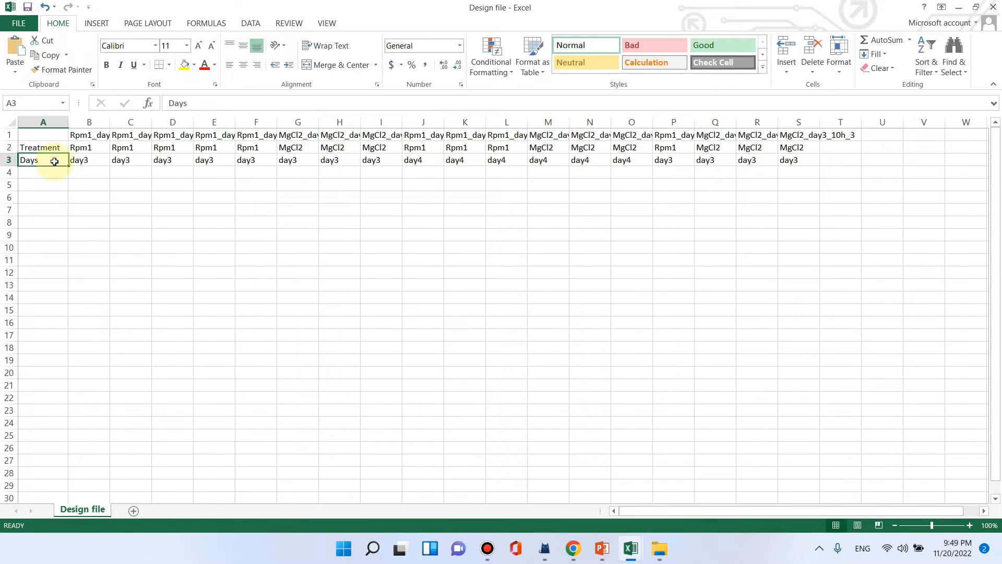
click(129, 160)
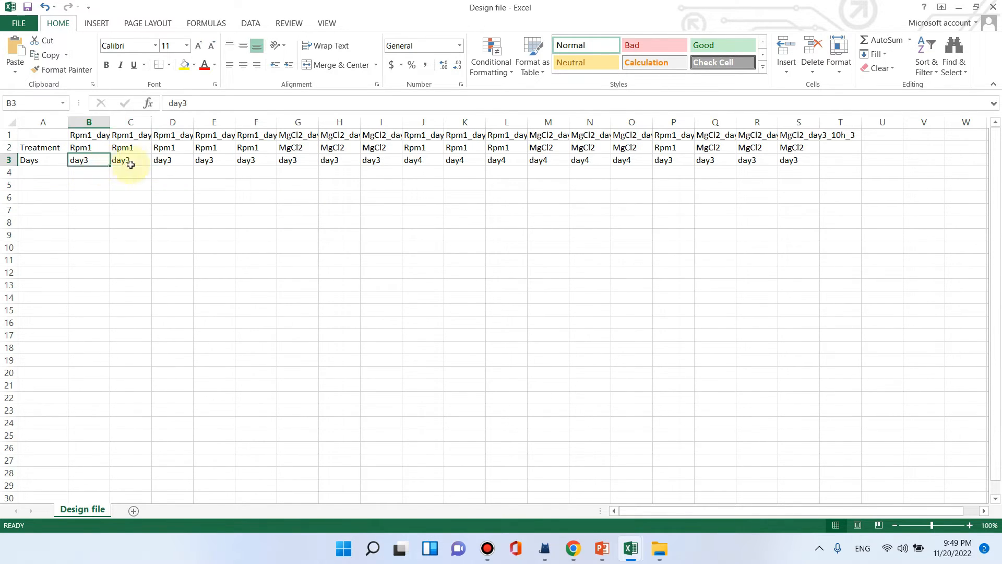
click(172, 160)
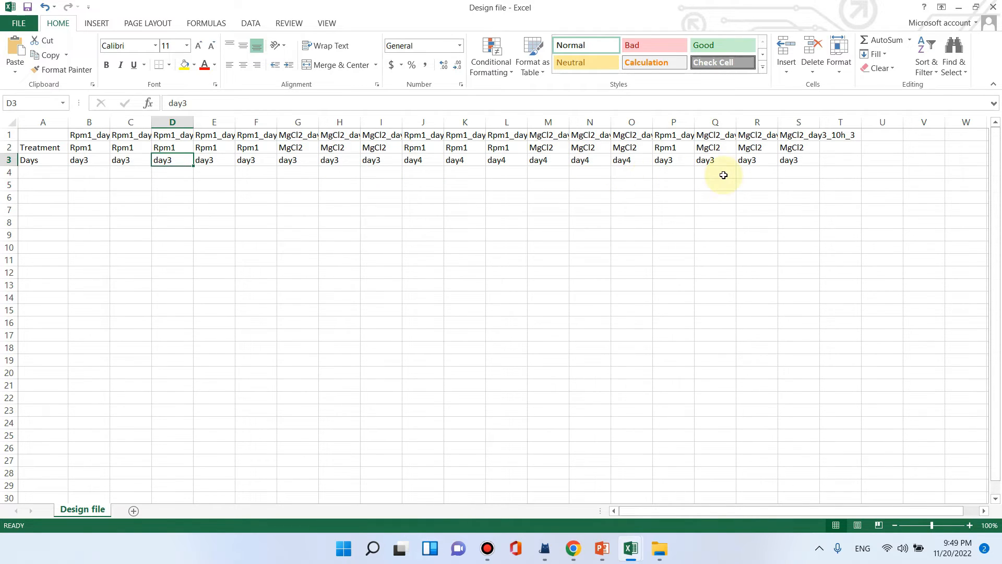
click(43, 135)
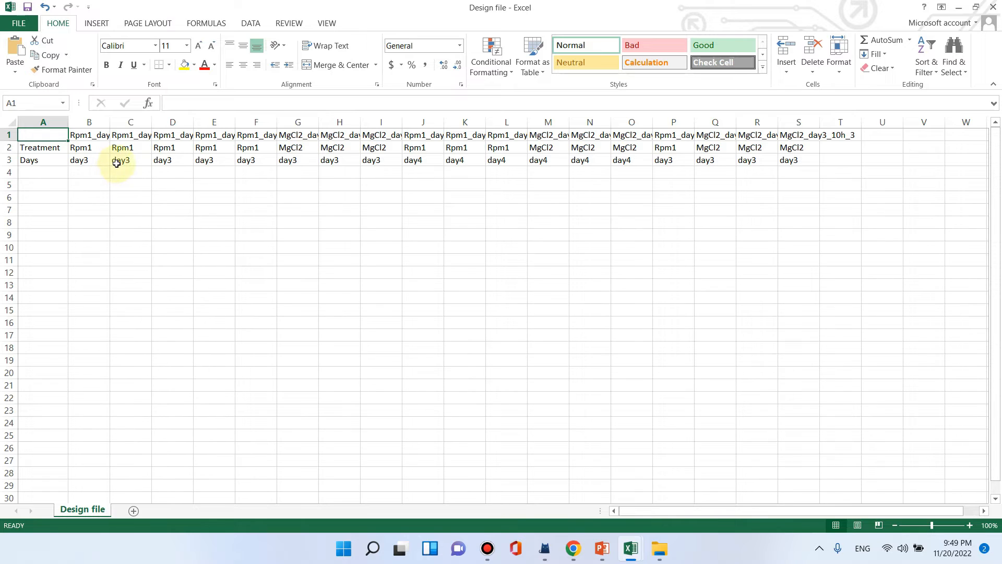
mouse_move(373, 184)
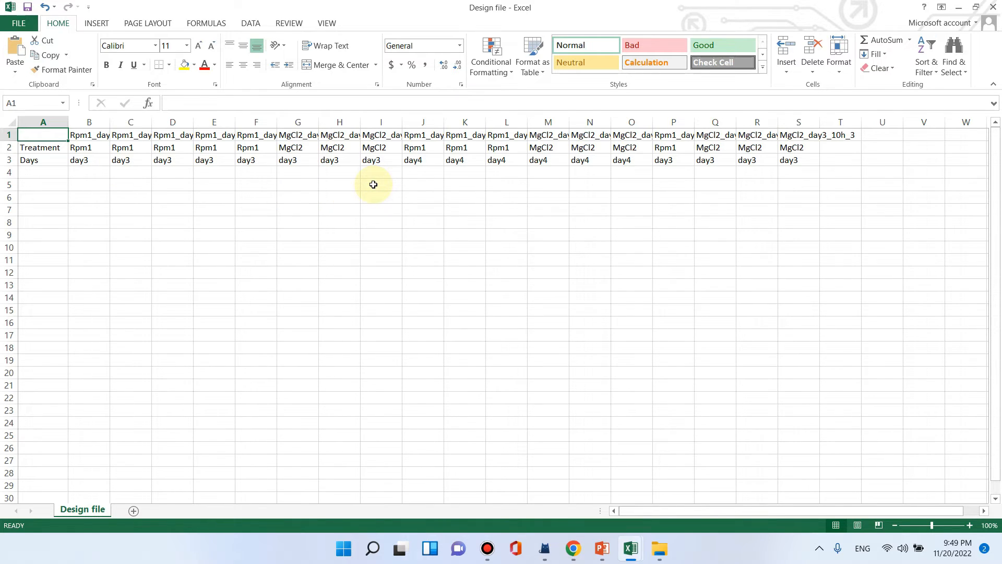
mouse_move(377, 180)
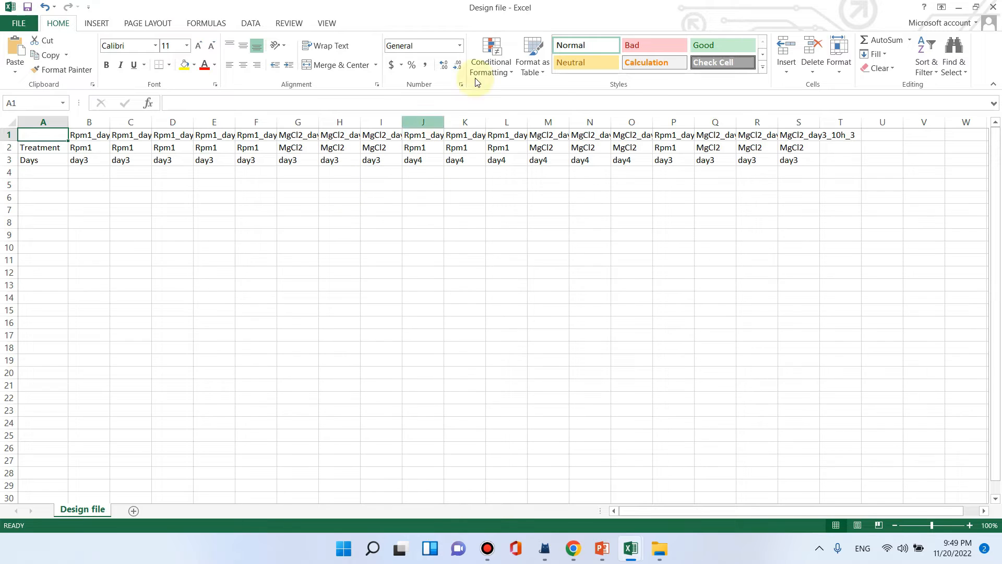
mouse_move(255, 397)
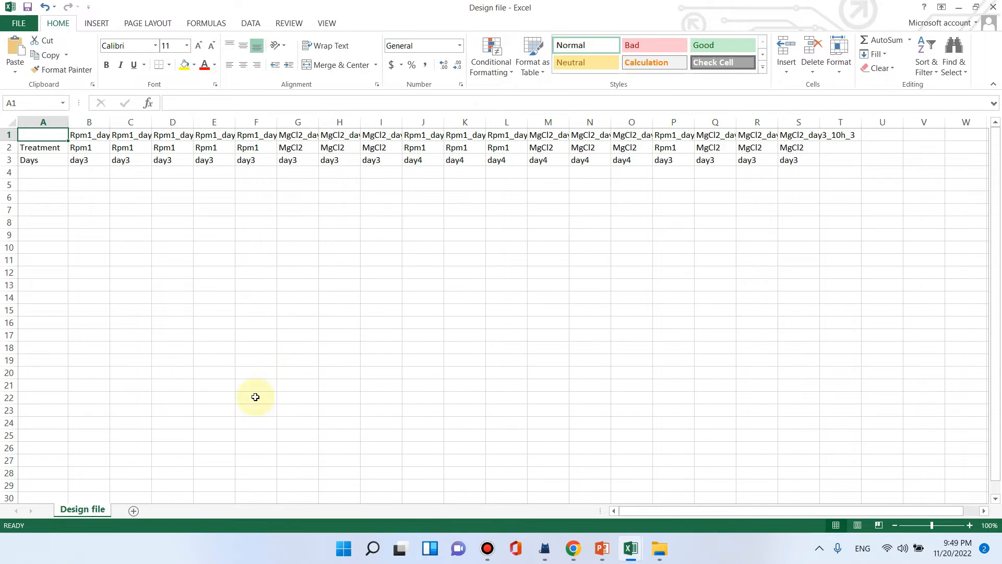
mouse_move(487, 340)
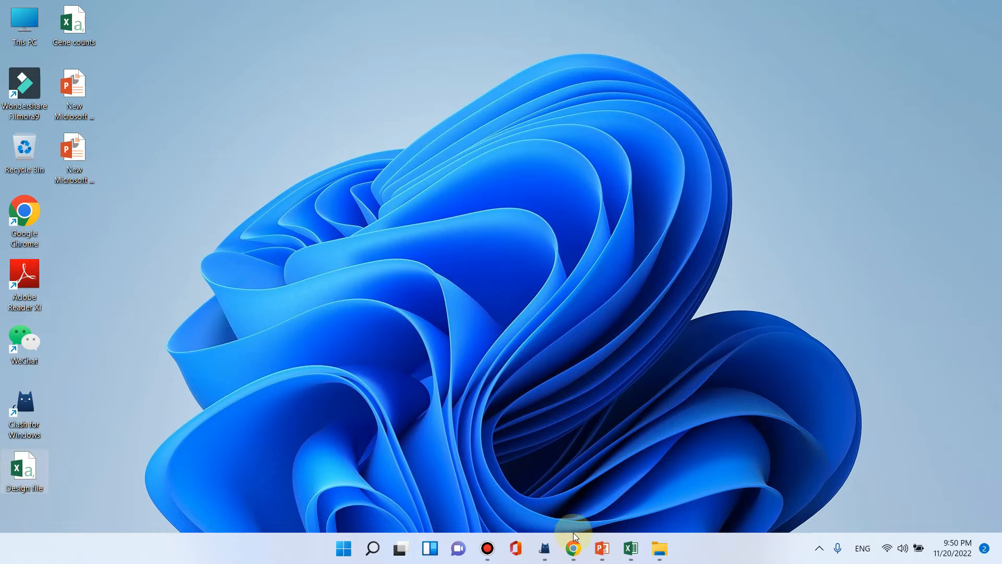
Step: Launch Chrome and start typing 'idep' into the Google search box
click(573, 548)
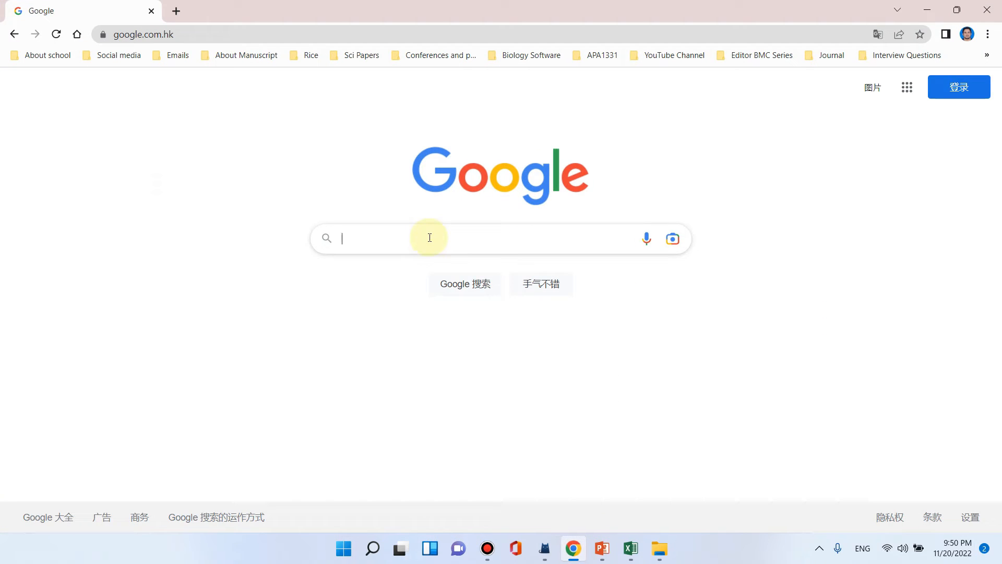
text(i)
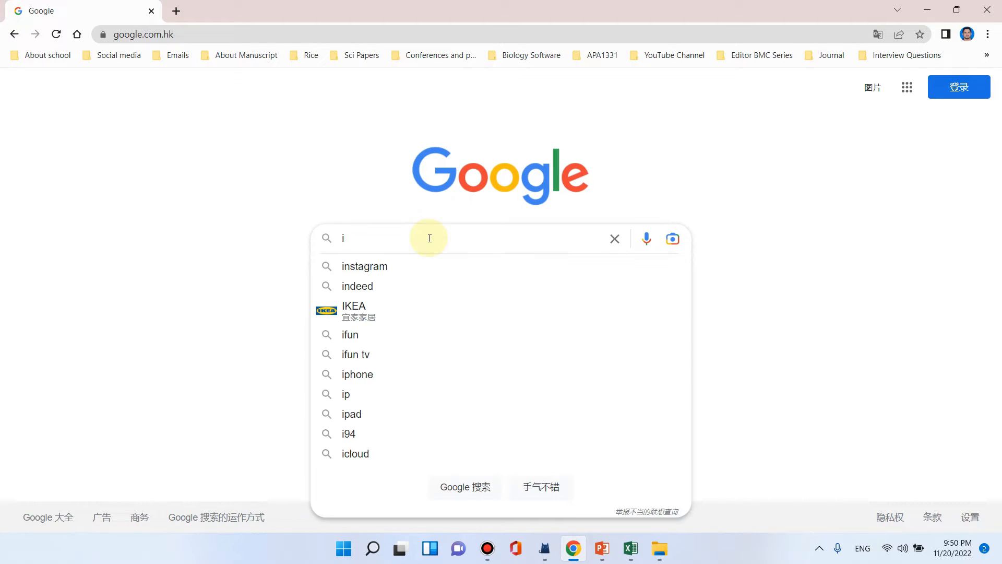
text(dep)
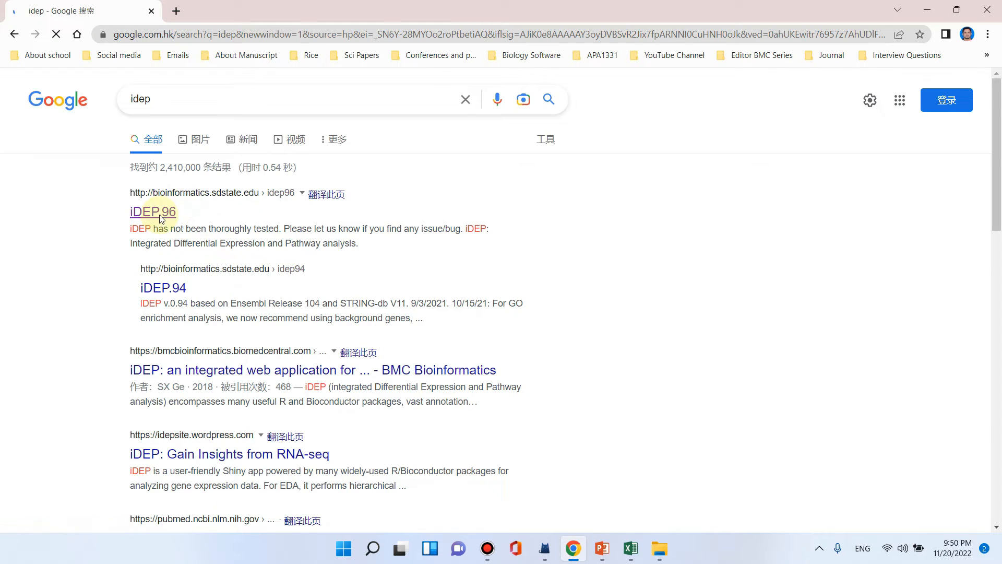
Step: Open the iDEP.96 web application from the first search result
click(153, 212)
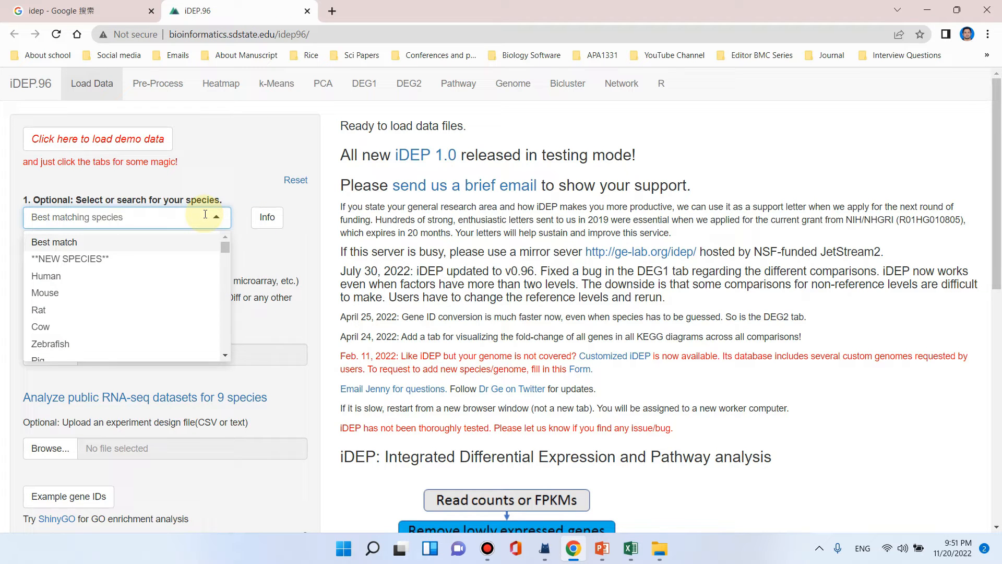
Step: Choose Arabidopsis thaliana as the species, keeping Read counts as the data type
text(a)
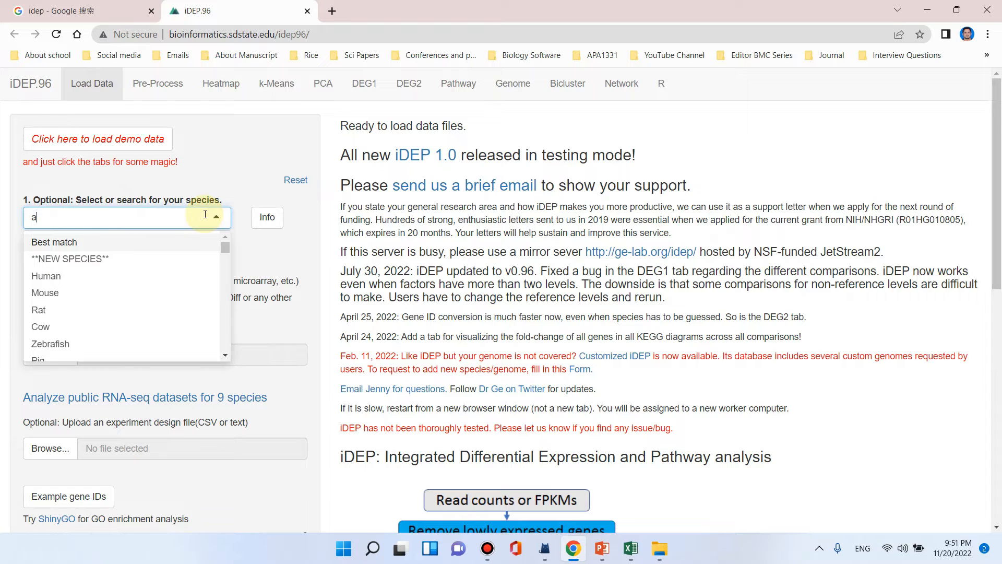
text(rabidopsis thaliana)
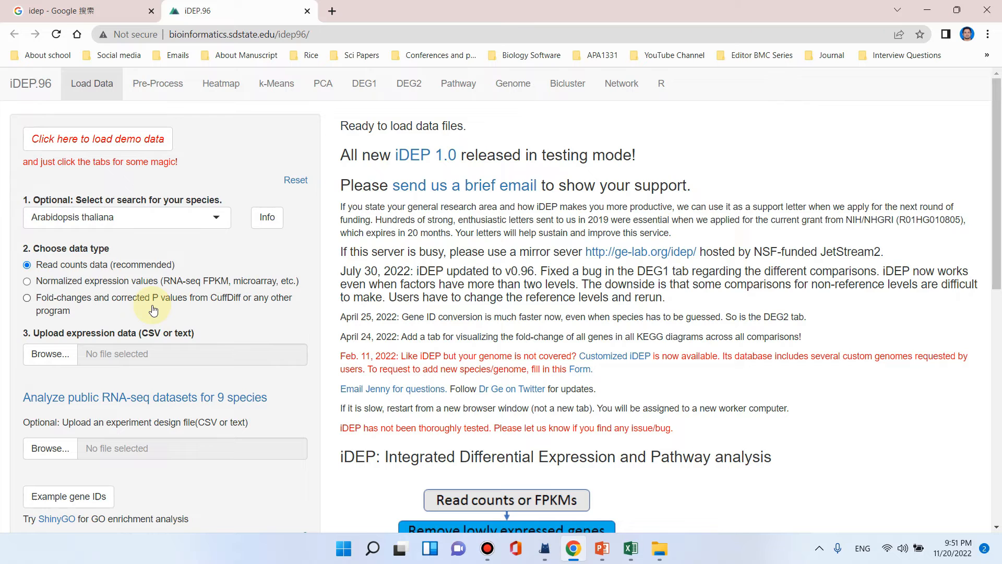
scroll(down, 3)
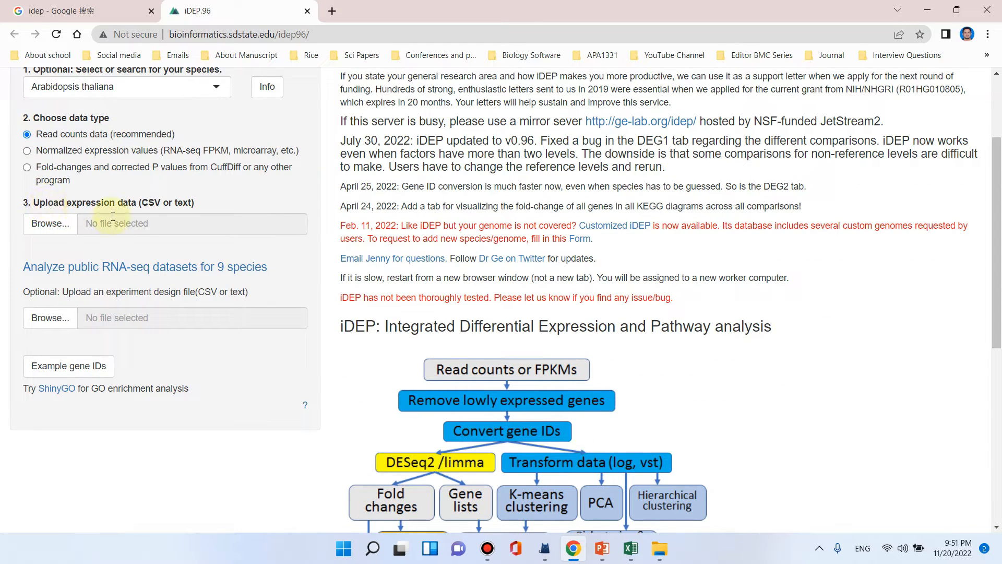
mouse_move(157, 205)
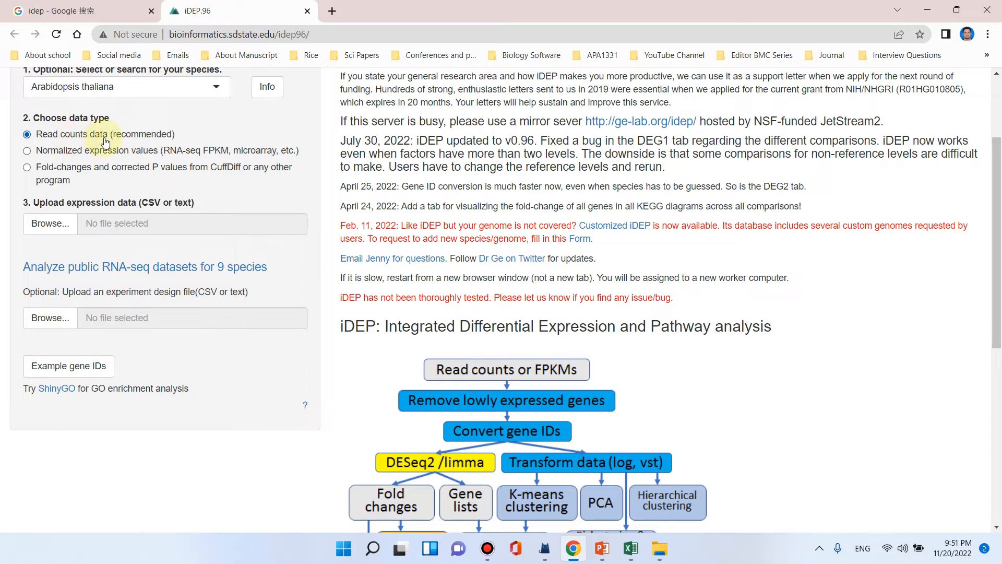
Step: Upload Gene counts.csv from the Desktop as the expression data
click(50, 223)
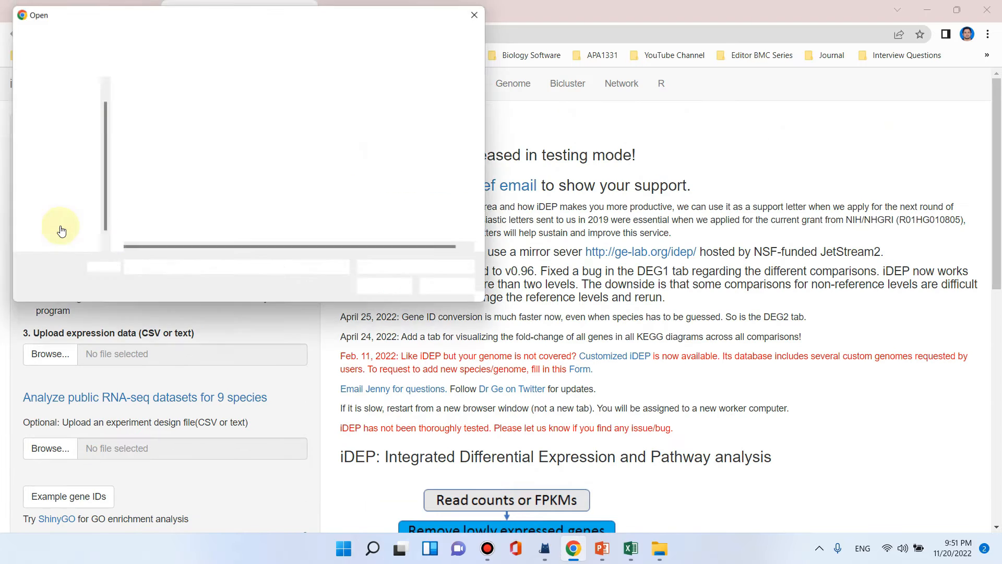
click(154, 126)
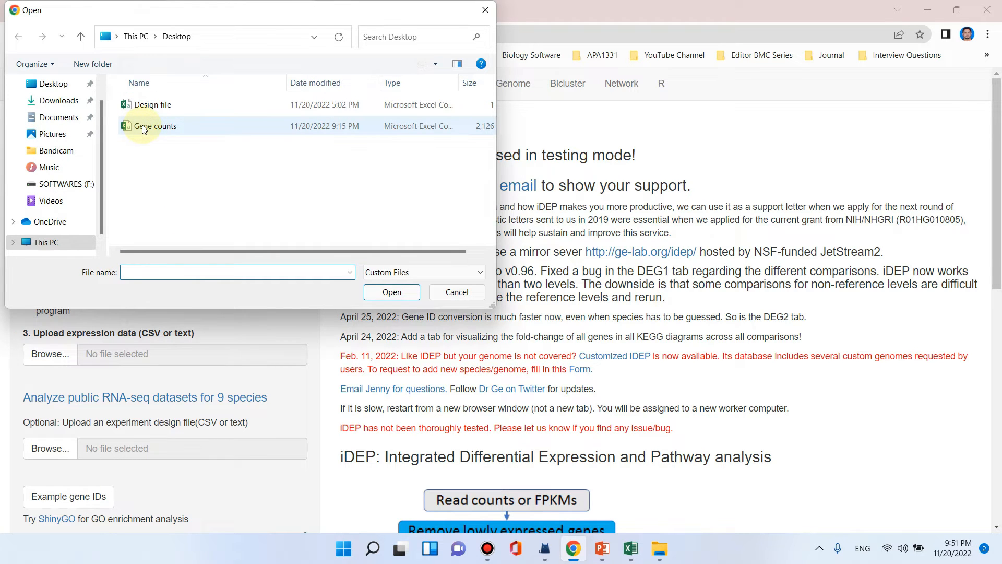
click(156, 127)
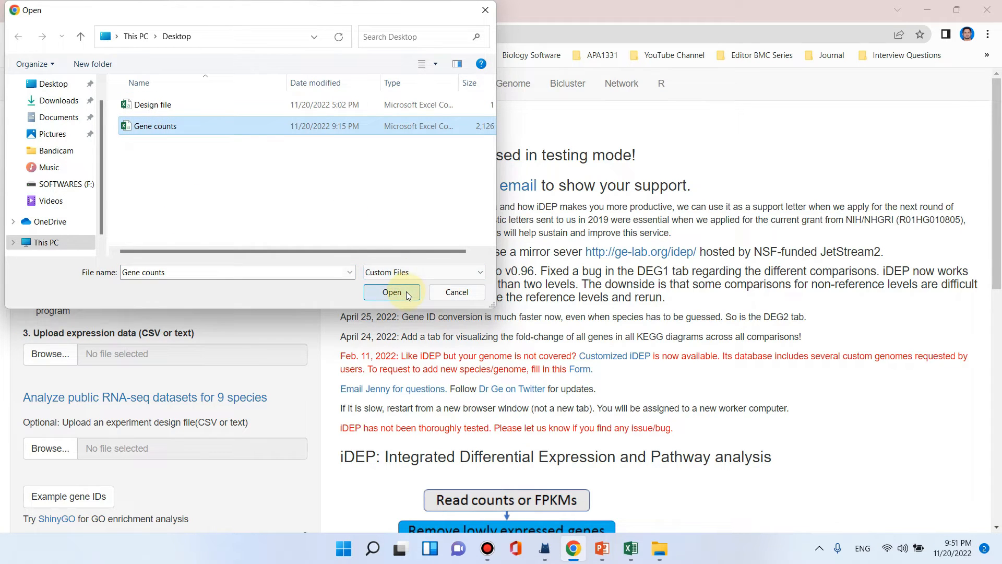
click(391, 293)
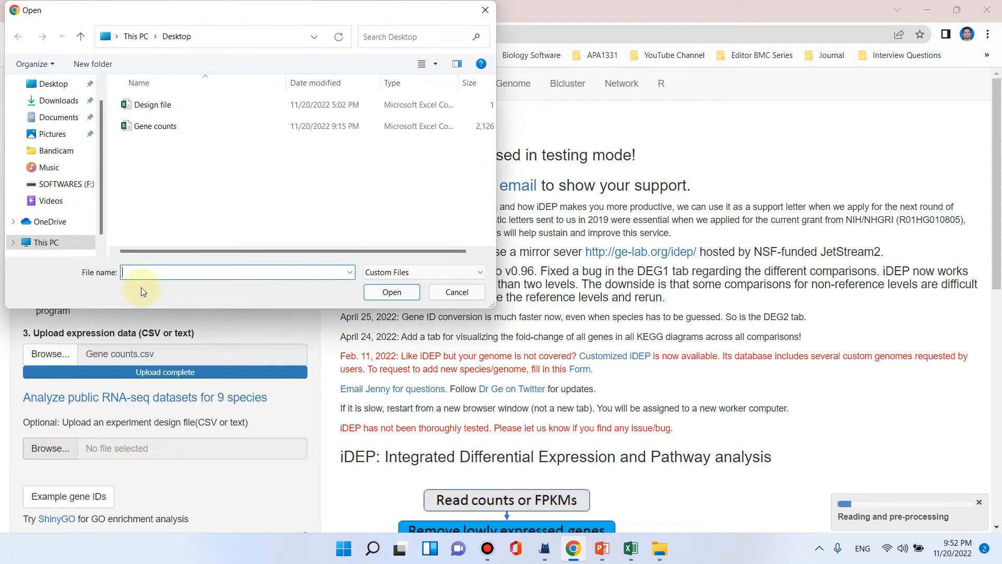
Step: Upload Design file.csv as the experiment design
click(154, 105)
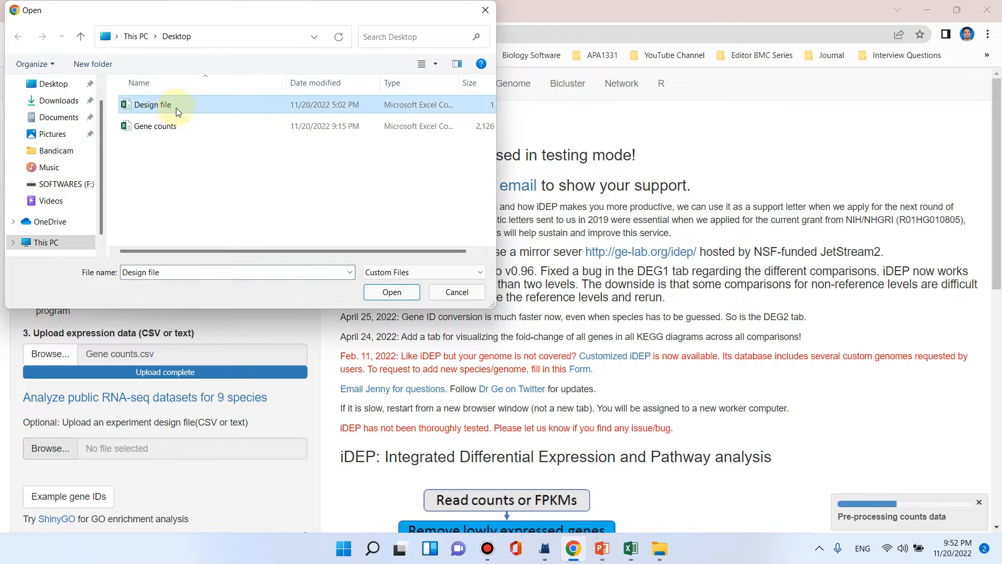
click(391, 291)
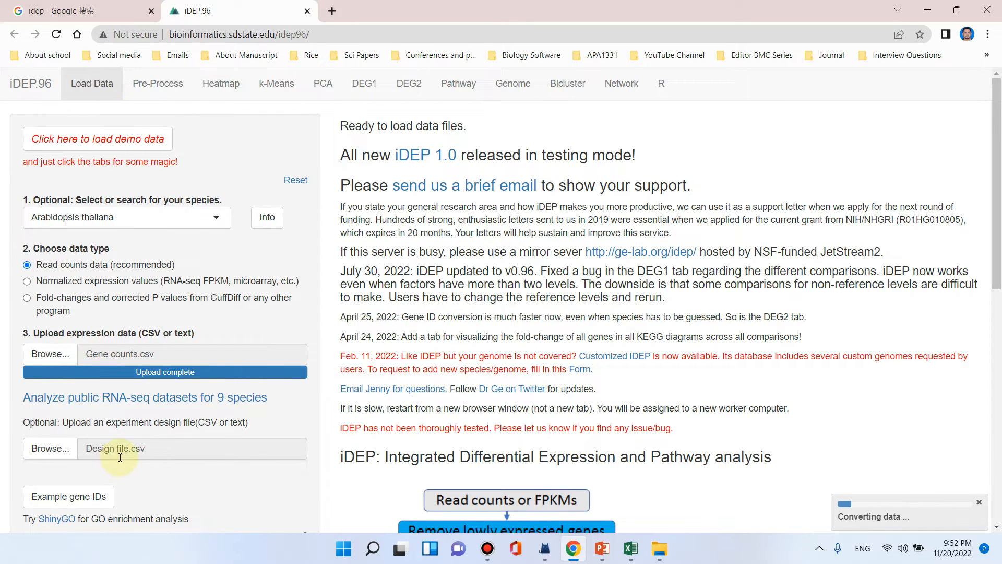
mouse_move(818, 519)
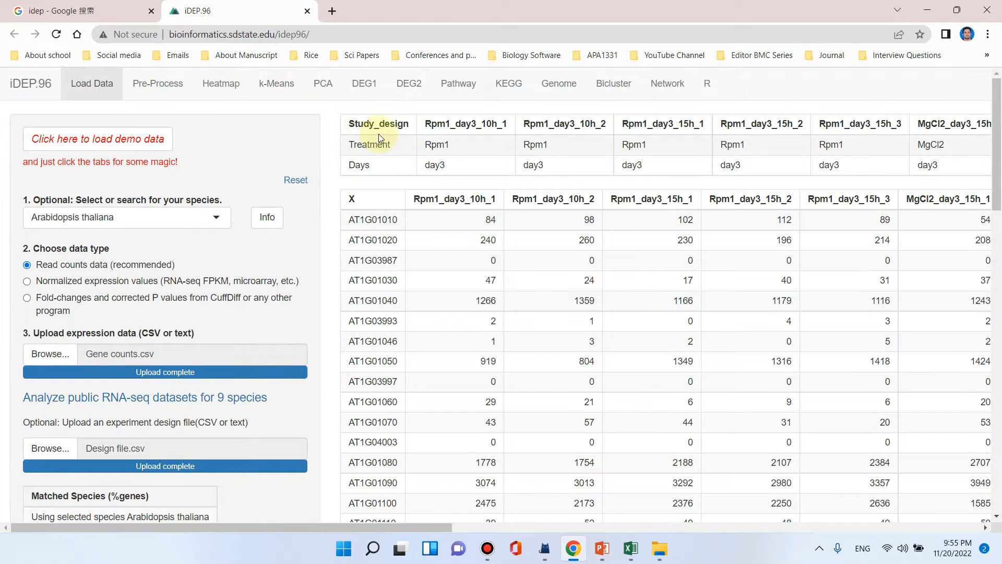
mouse_move(394, 142)
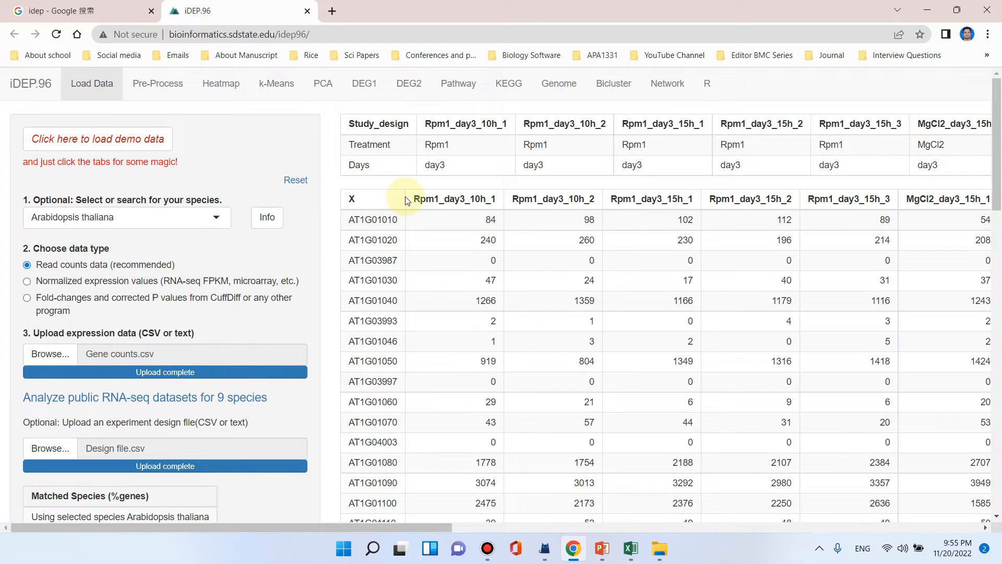
scroll(down, 3)
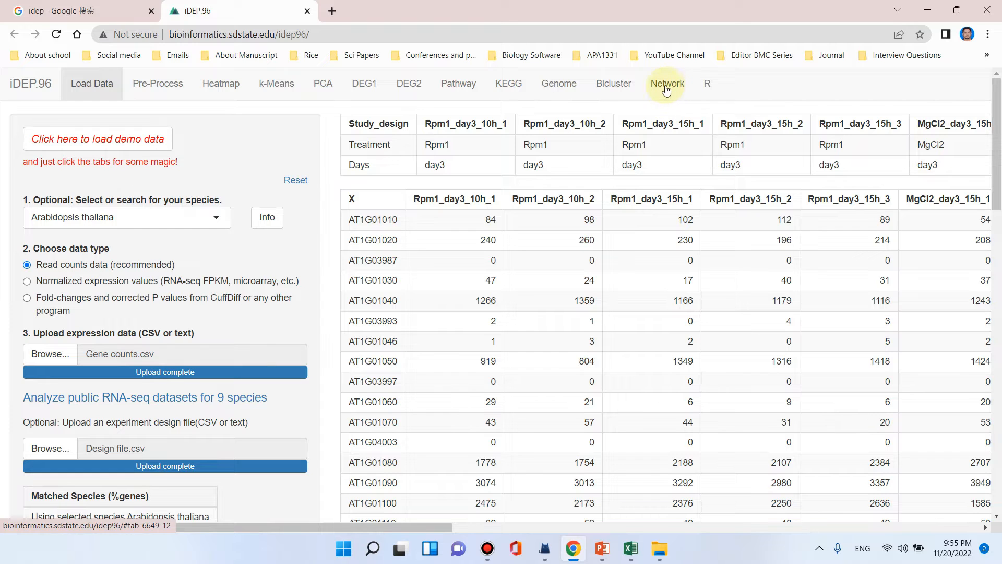
mouse_move(157, 84)
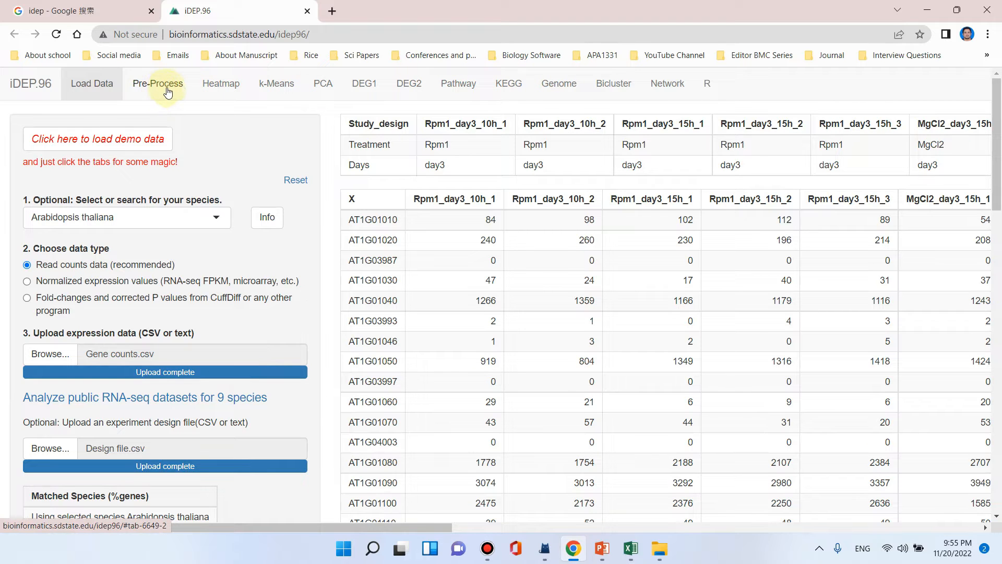
mouse_move(180, 100)
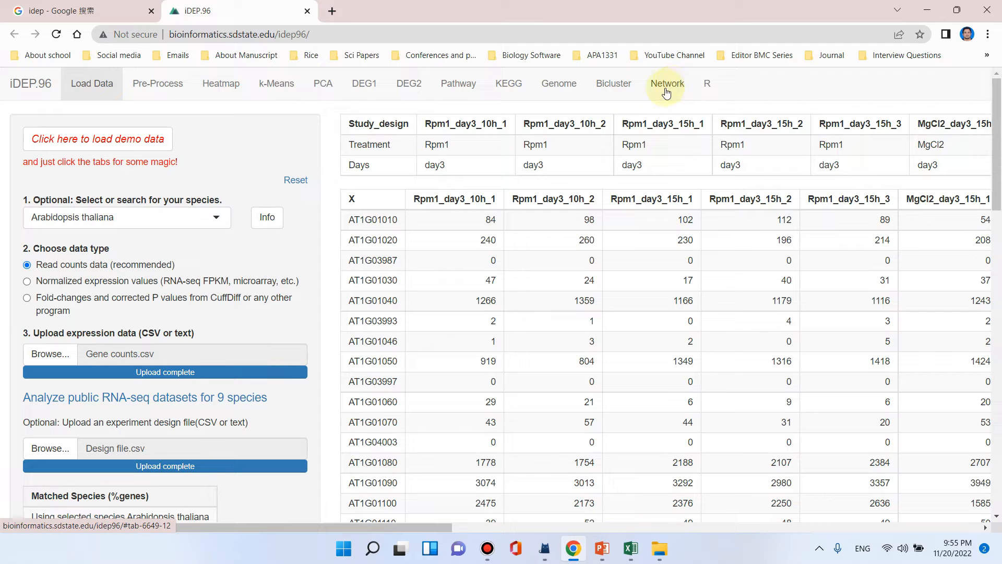
click(667, 84)
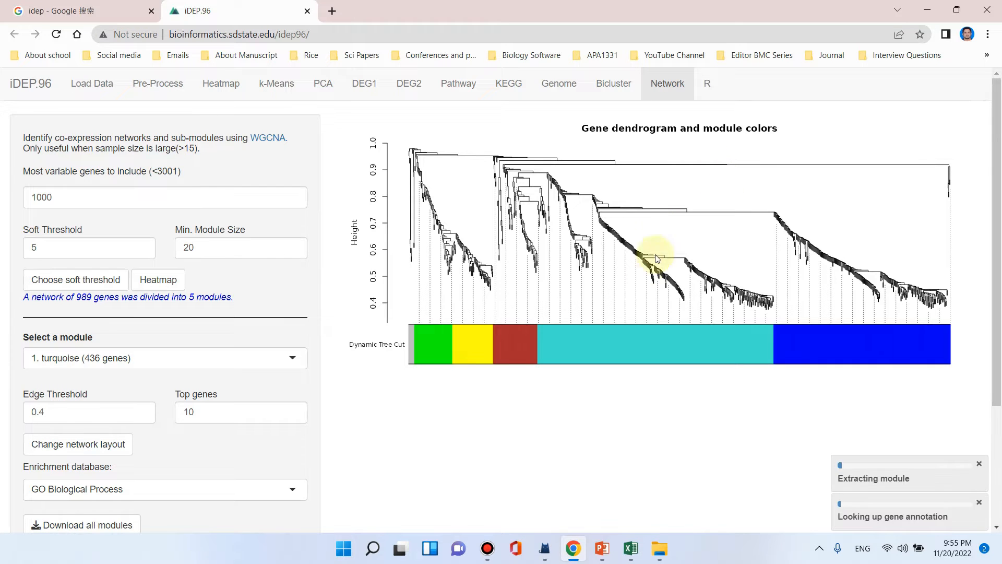
mouse_move(680, 135)
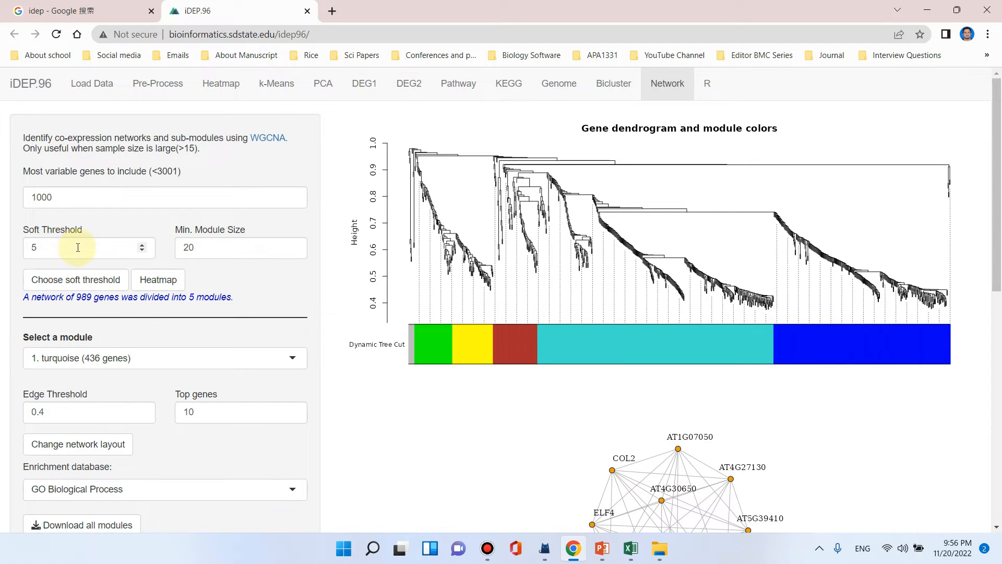
mouse_move(196, 320)
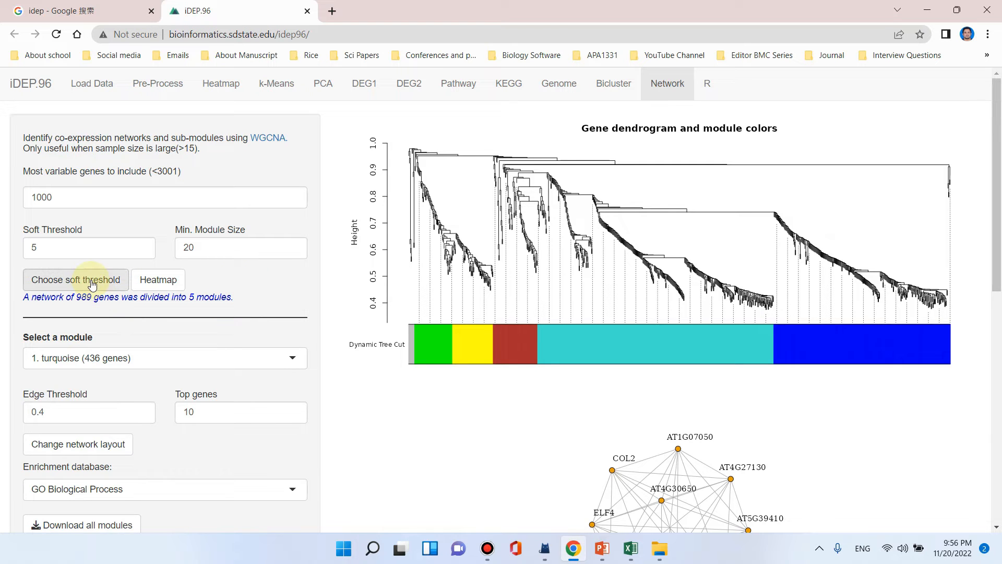
click(75, 280)
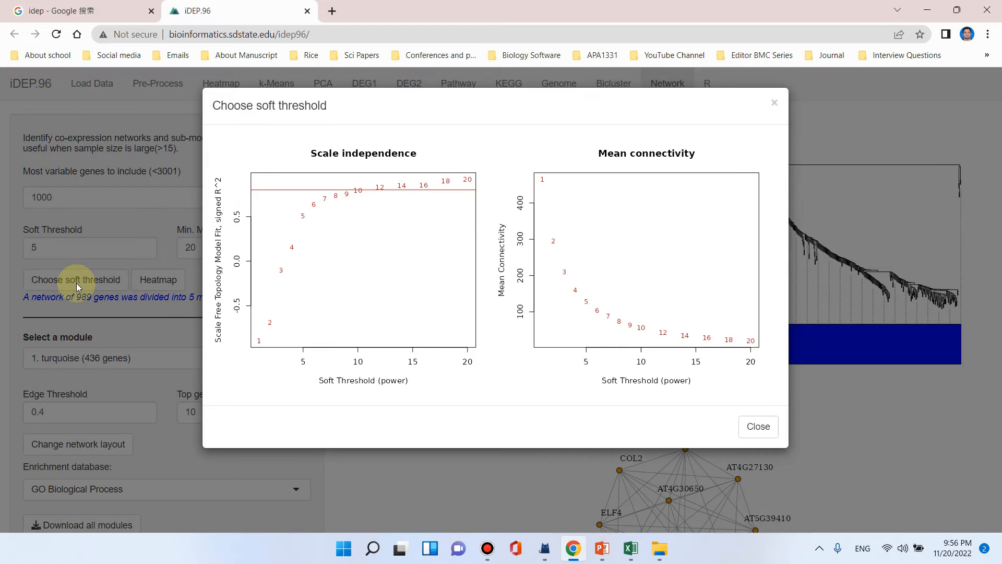
mouse_move(214, 344)
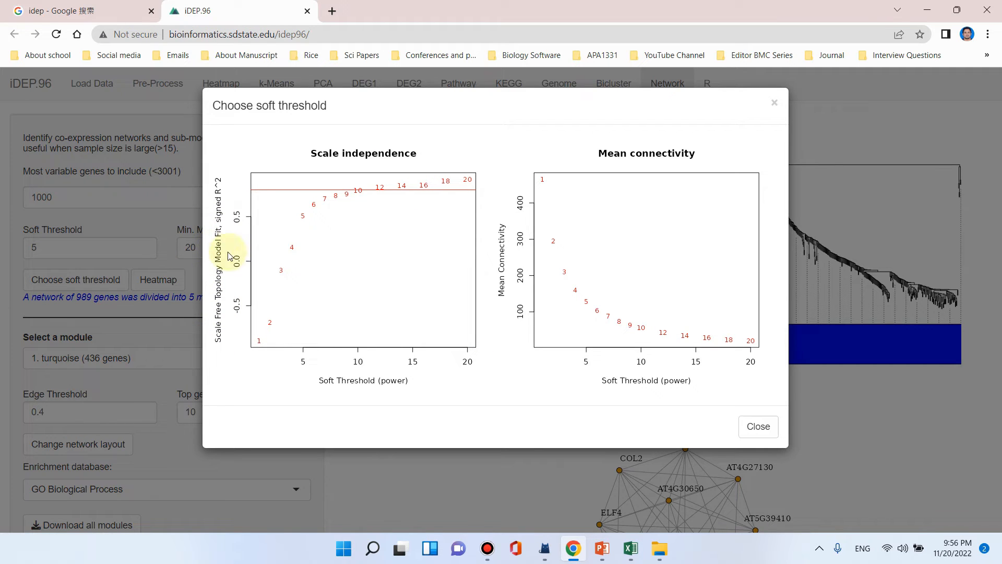
mouse_move(258, 237)
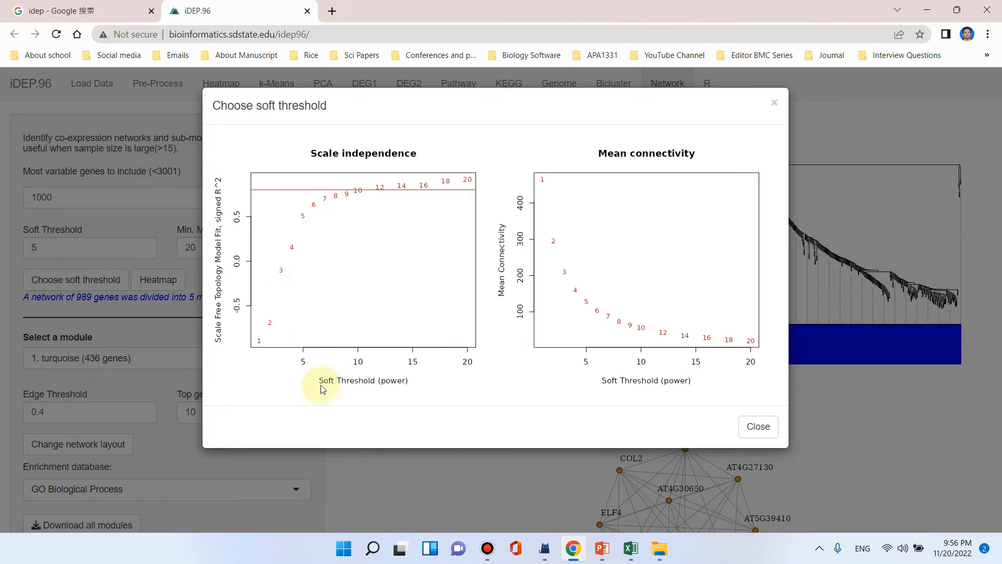
mouse_move(322, 211)
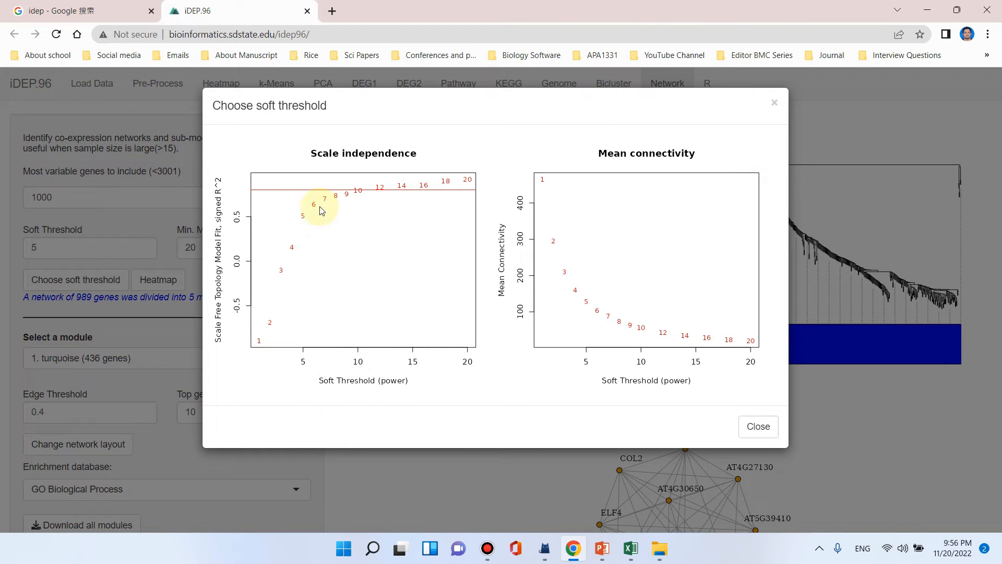
mouse_move(228, 196)
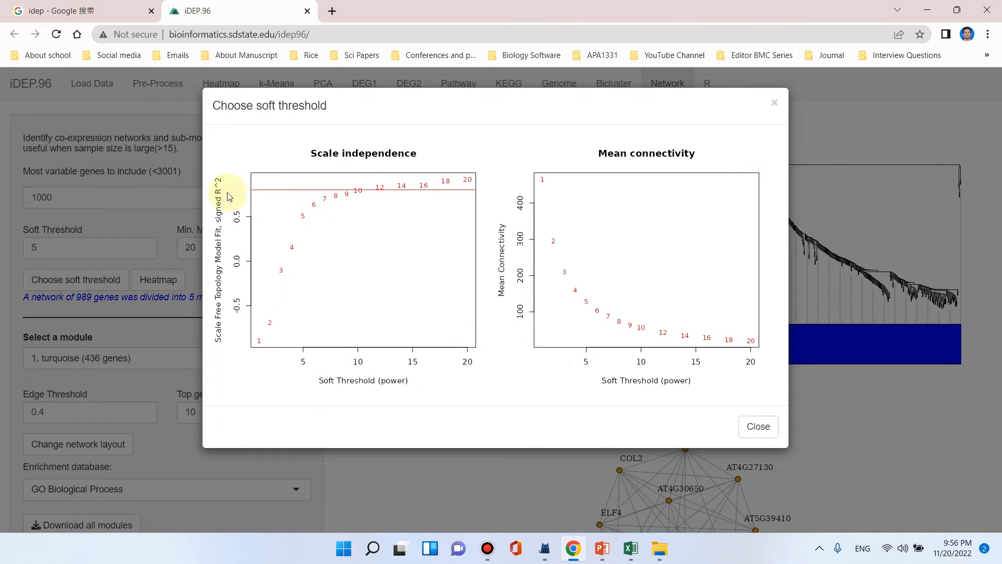
mouse_move(343, 193)
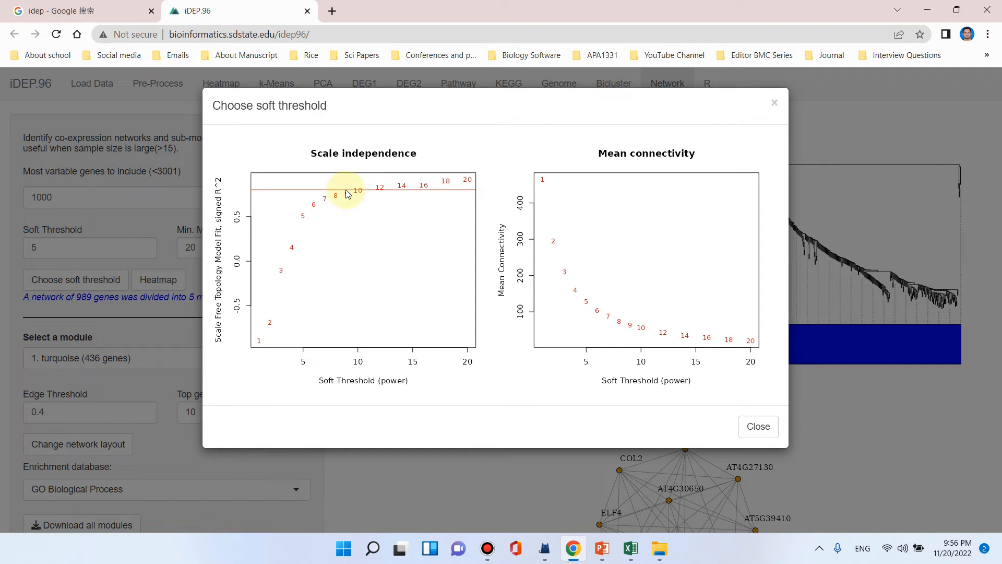
mouse_move(357, 193)
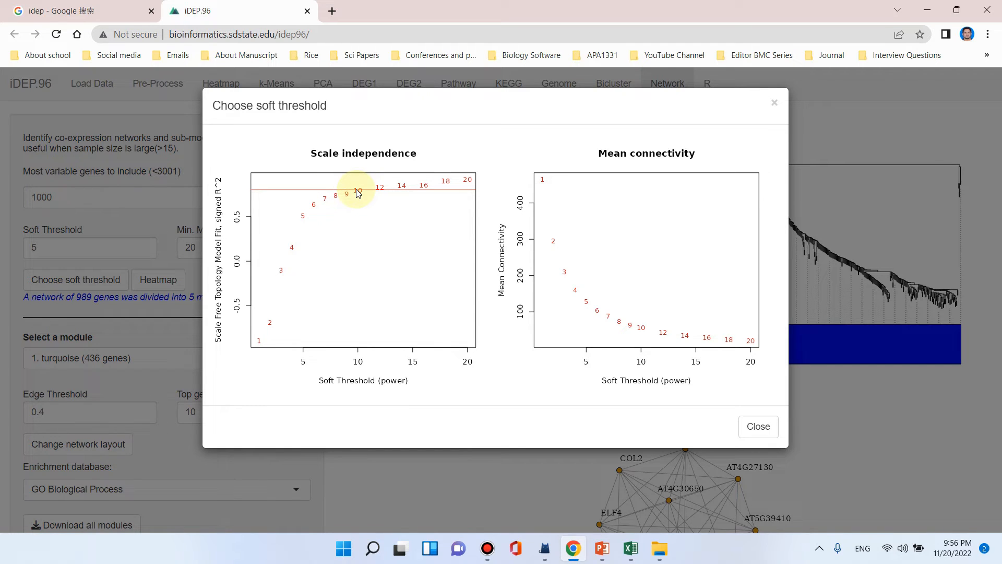
mouse_move(641, 332)
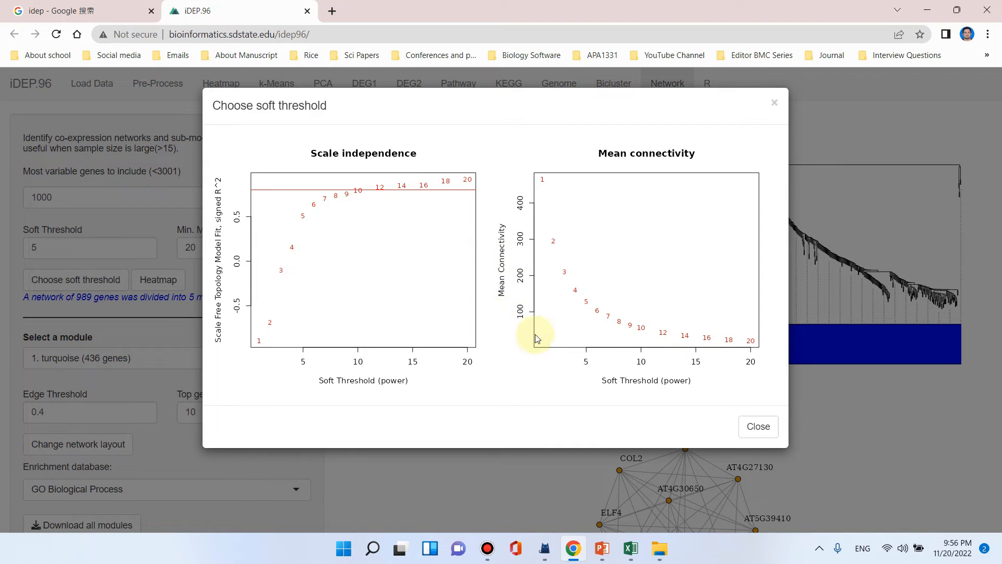
mouse_move(356, 194)
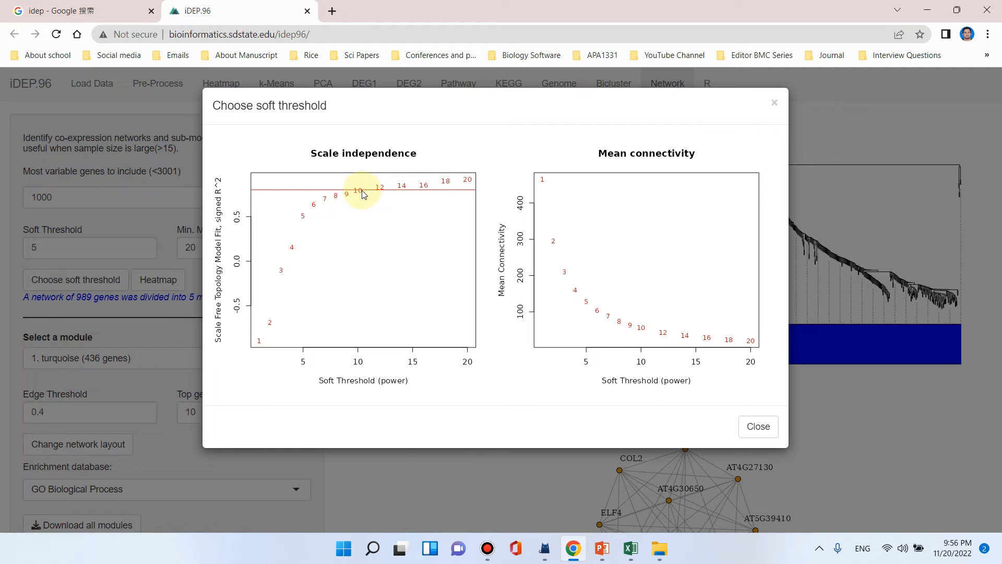
mouse_move(366, 199)
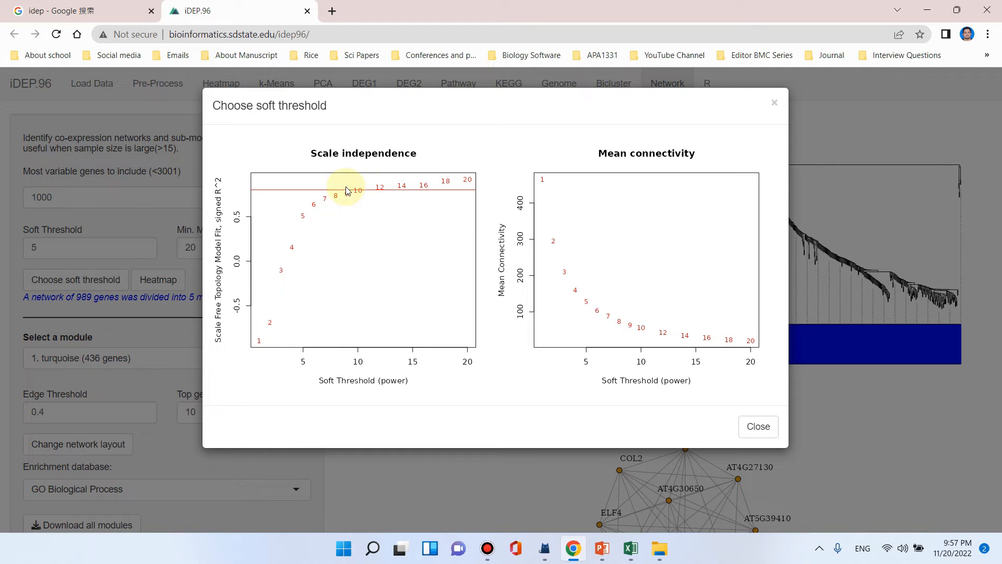
mouse_move(377, 192)
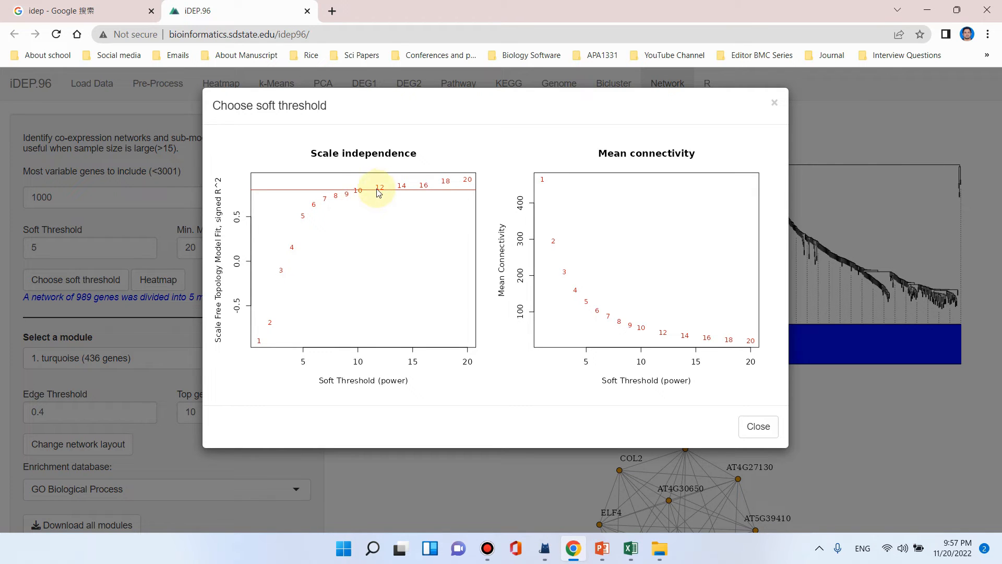
click(758, 426)
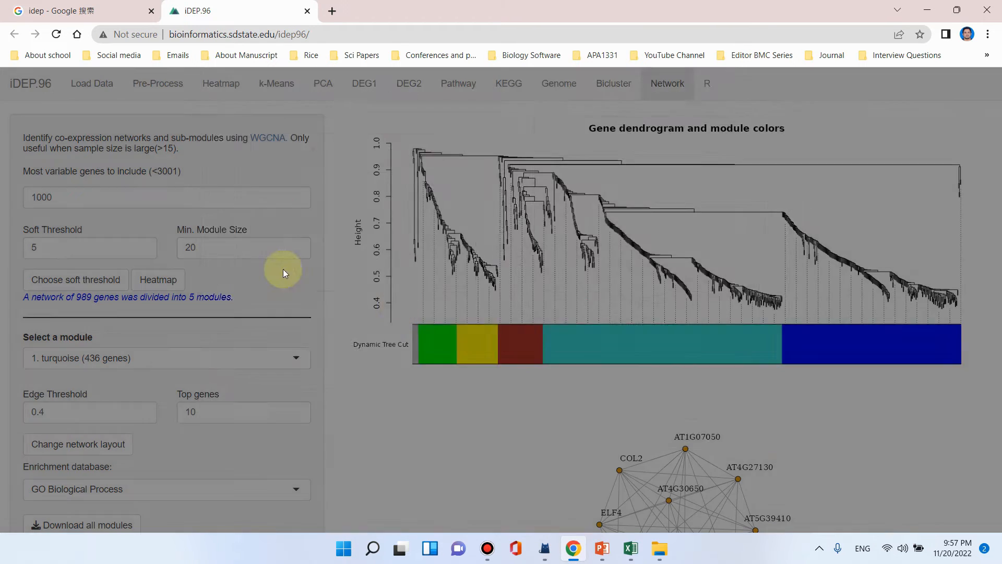
Step: Set the Soft Threshold to 10, rebuilding the 961-gene network into 7 modules
click(90, 248)
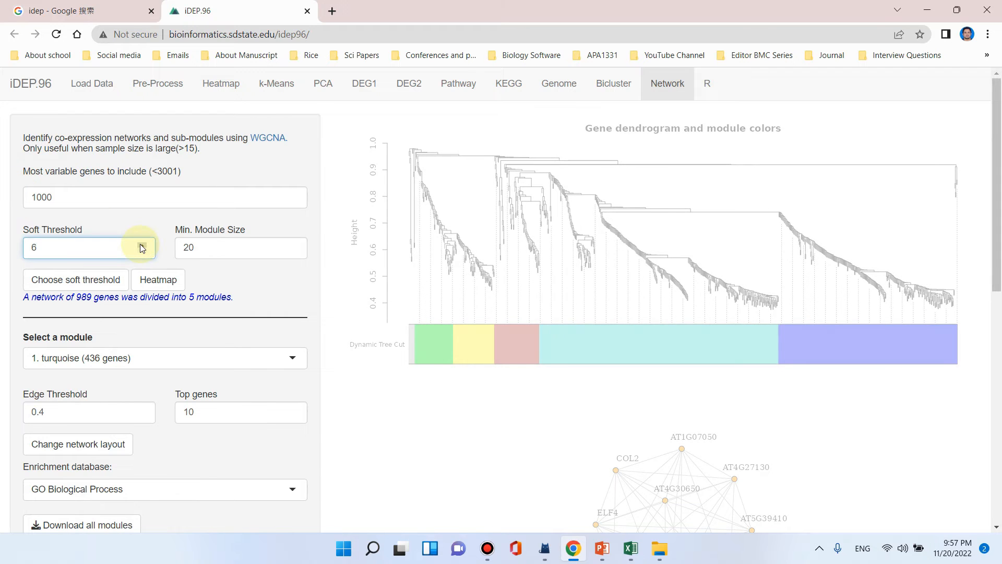
text(9)
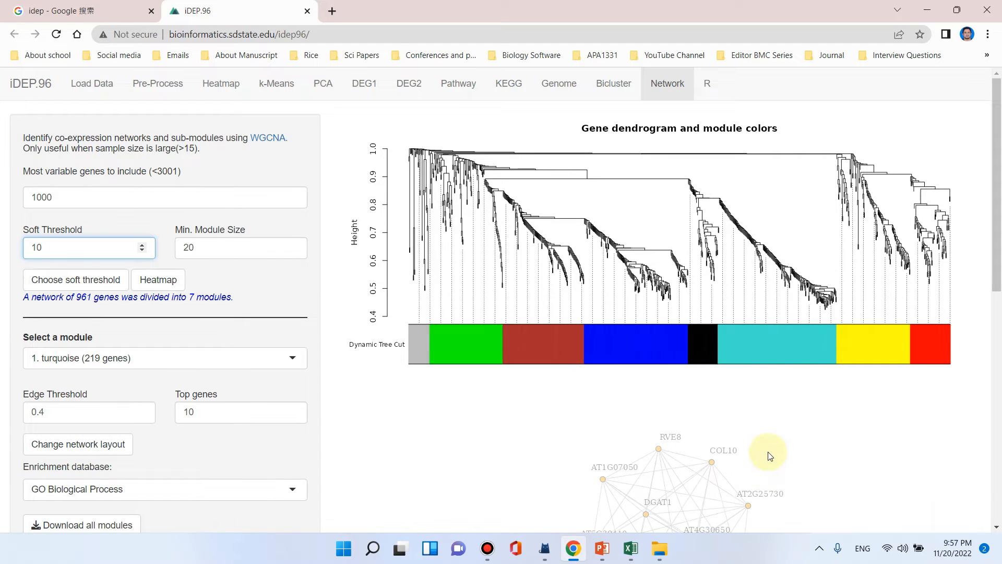
scroll(down, 3)
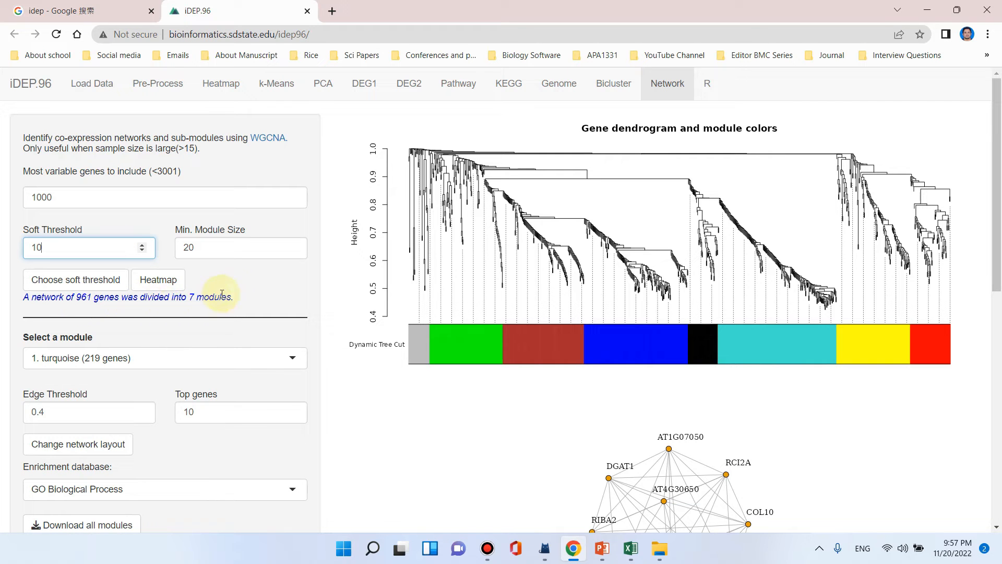
scroll(down, 3)
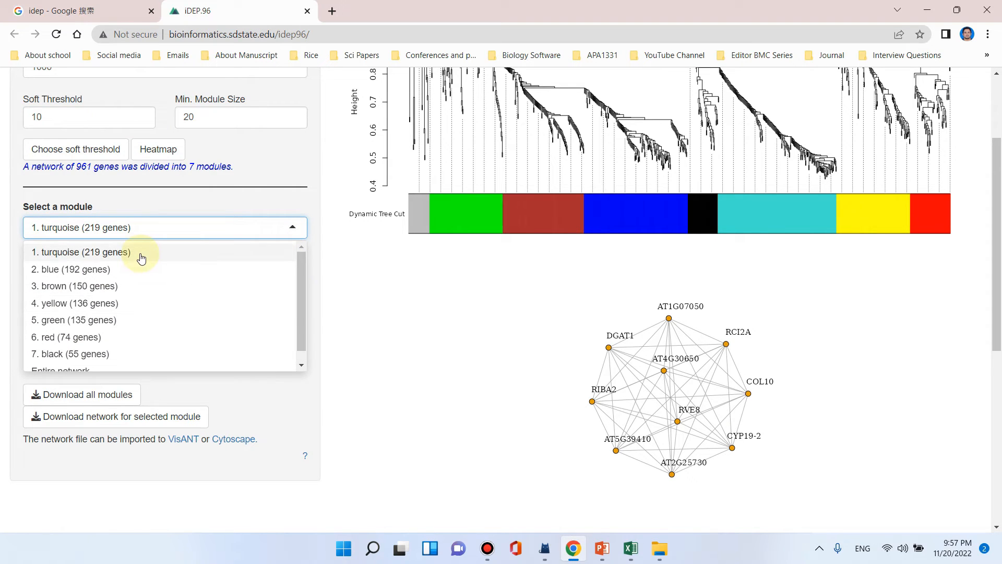
mouse_move(109, 331)
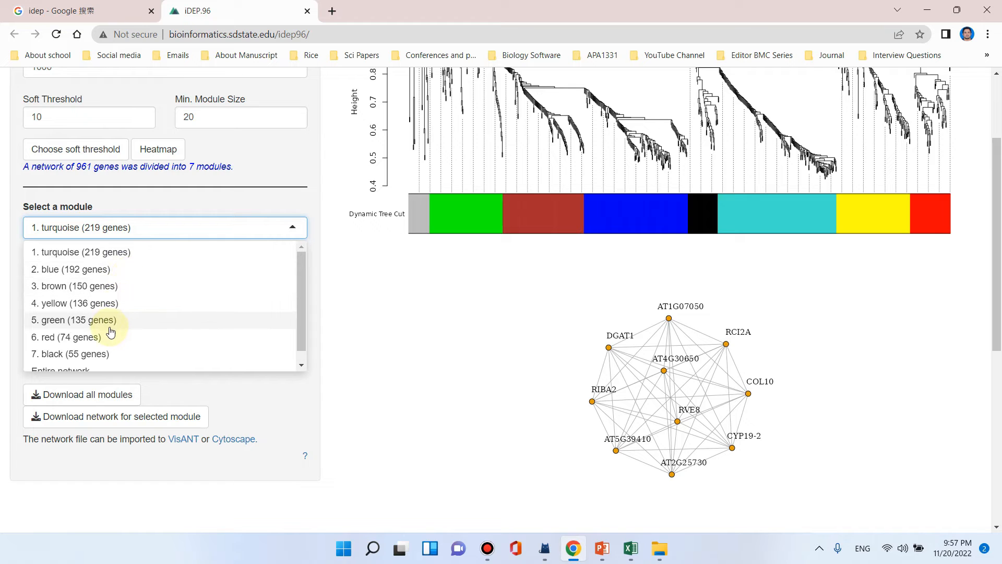
mouse_move(56, 259)
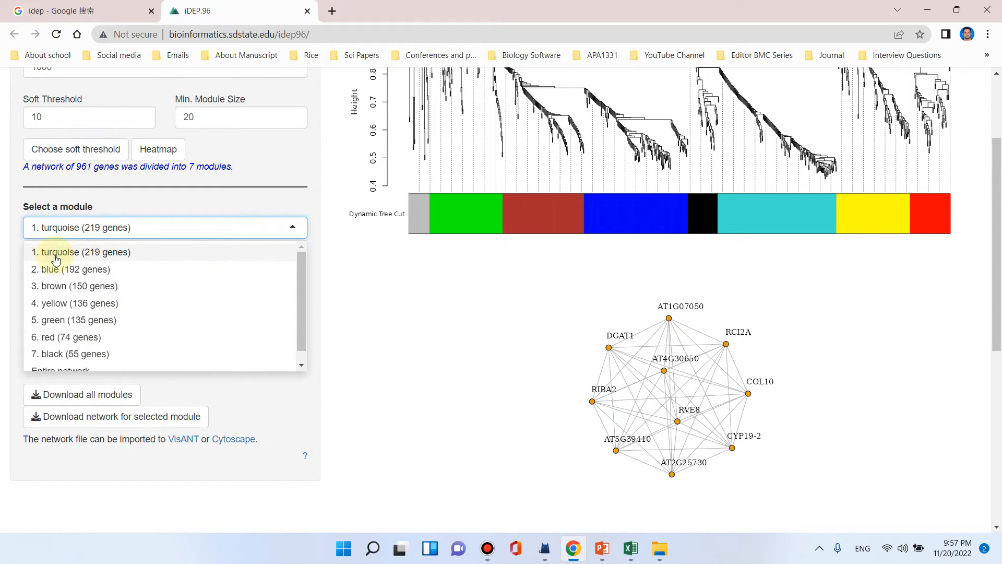
mouse_move(128, 262)
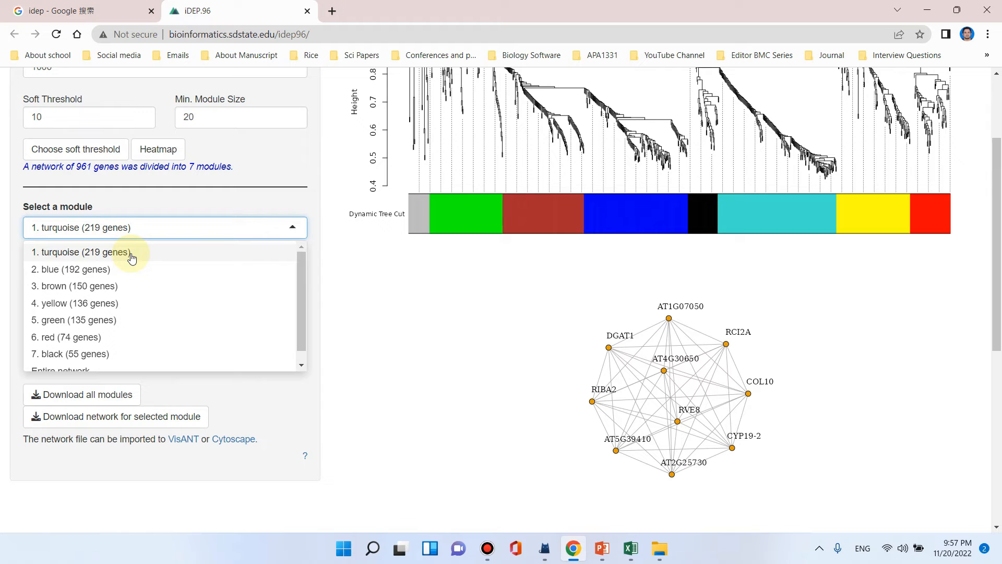
mouse_move(94, 274)
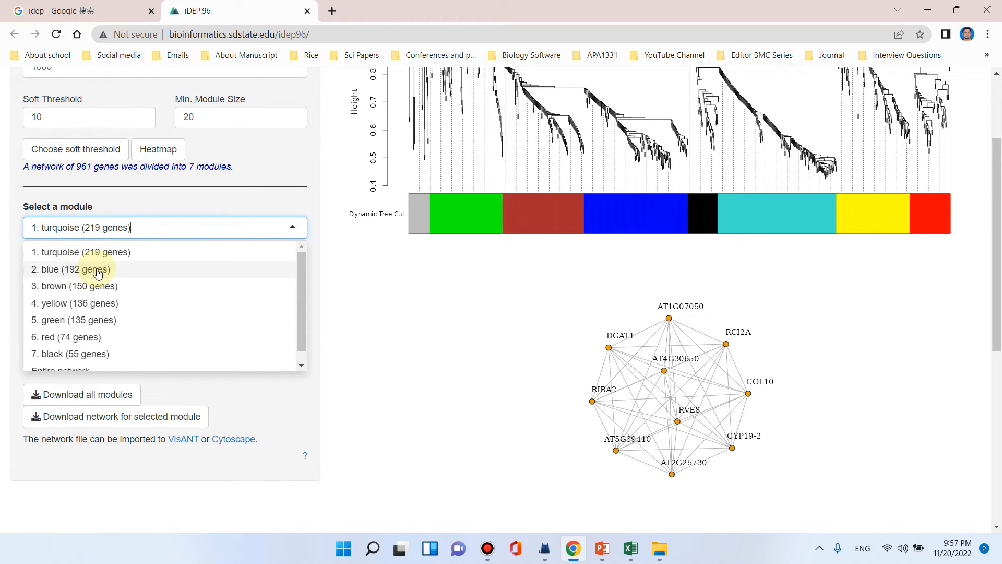
mouse_move(169, 311)
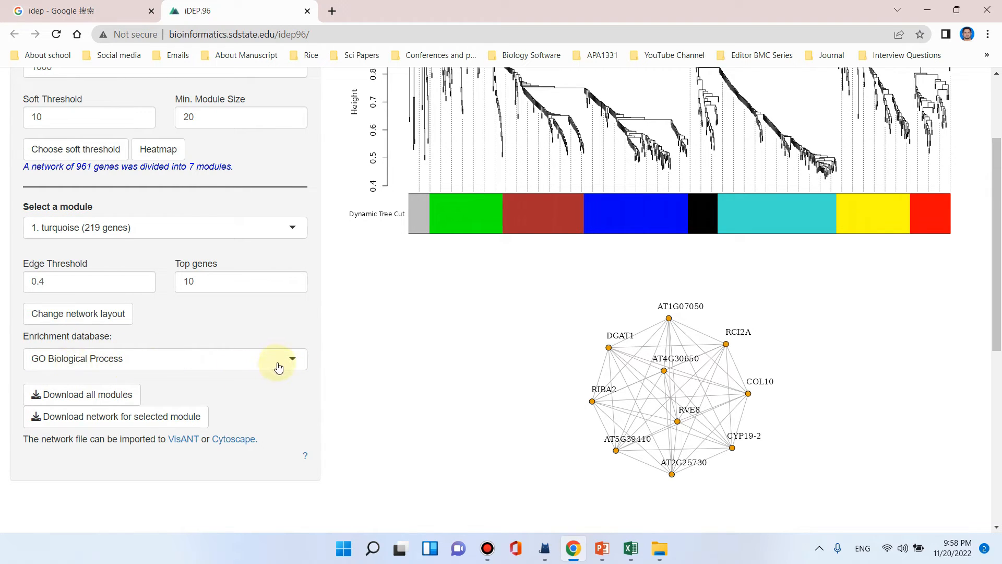
Step: Set the Enrichment database to All available gene sets
click(165, 358)
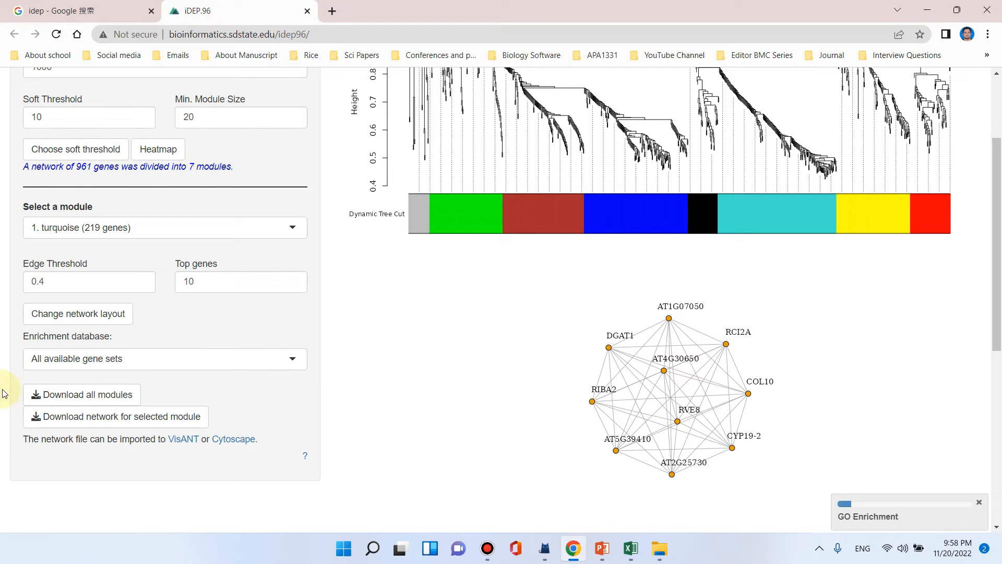
Step: Review the turquoise module's enriched pathways table, highlighting the top two adj.Pval values
scroll(down, 3)
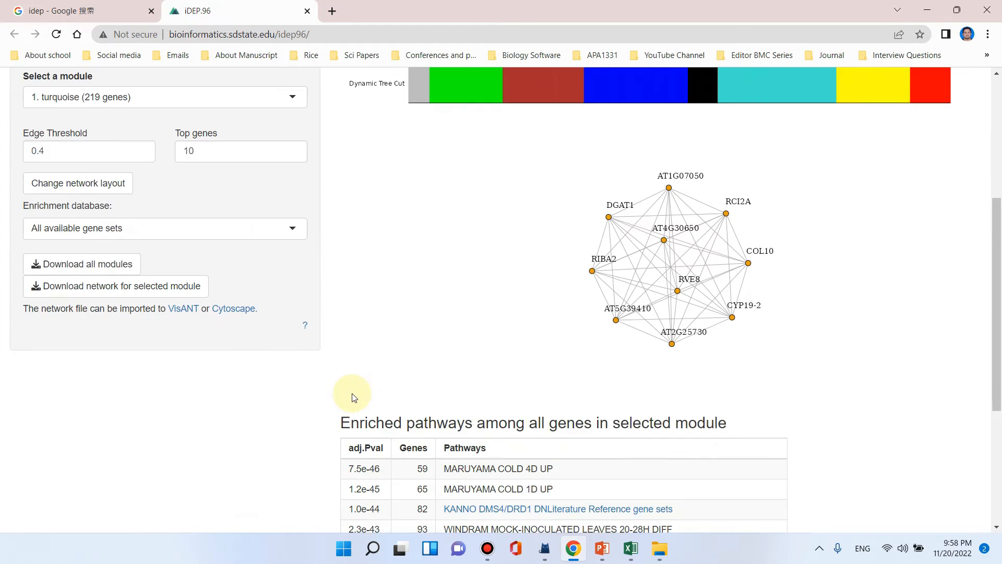
scroll(down, 3)
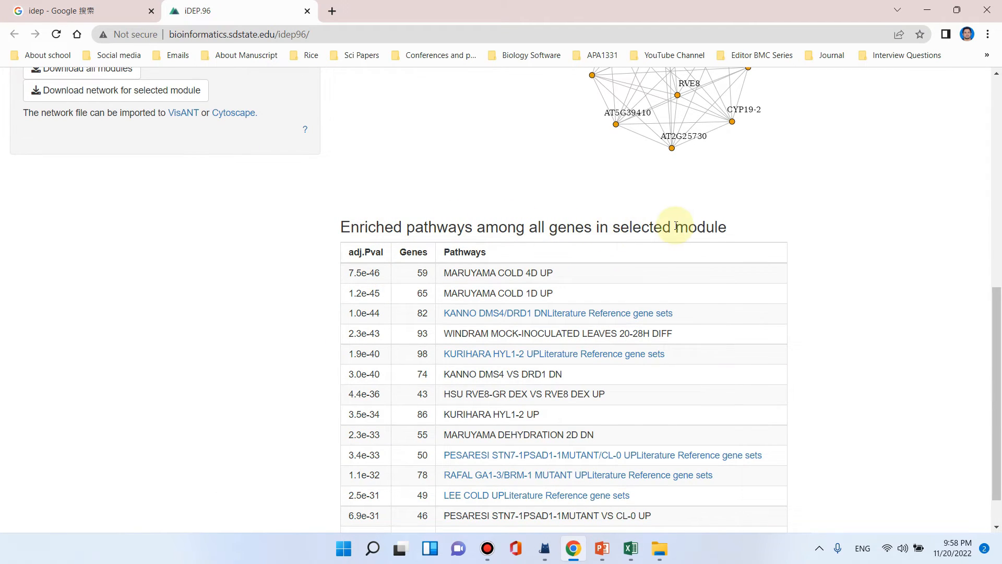
scroll(down, 3)
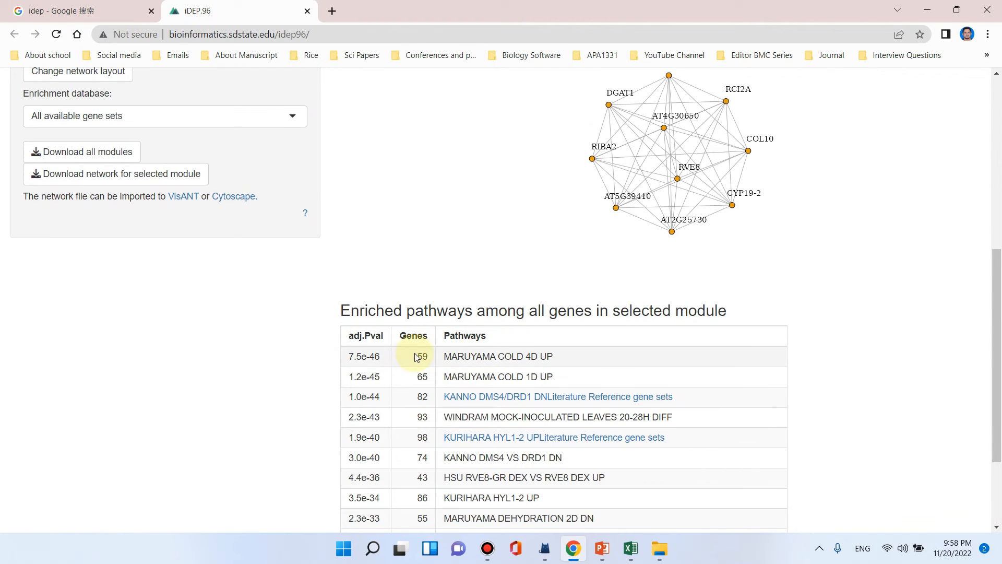
scroll(down, 3)
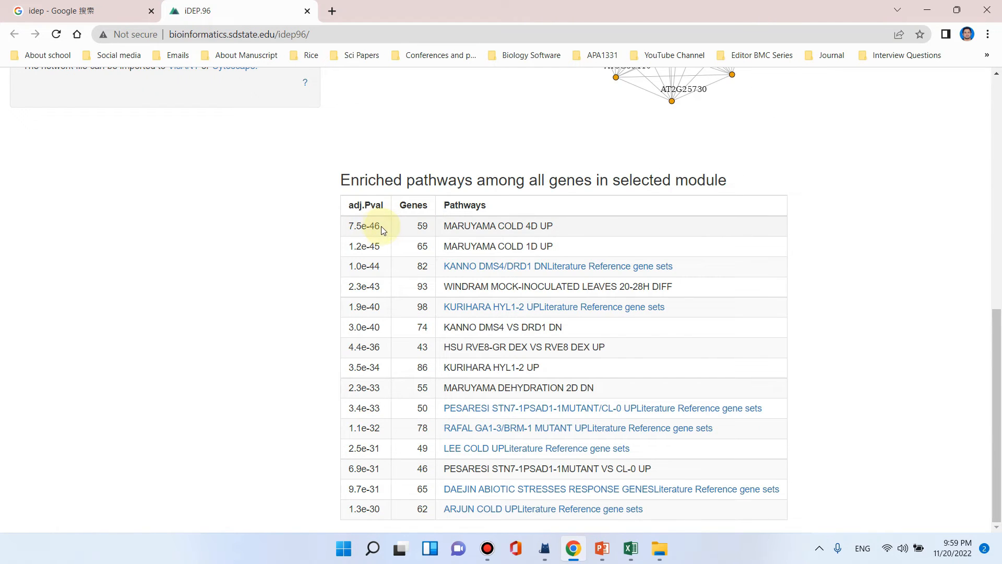
double_click(372, 226)
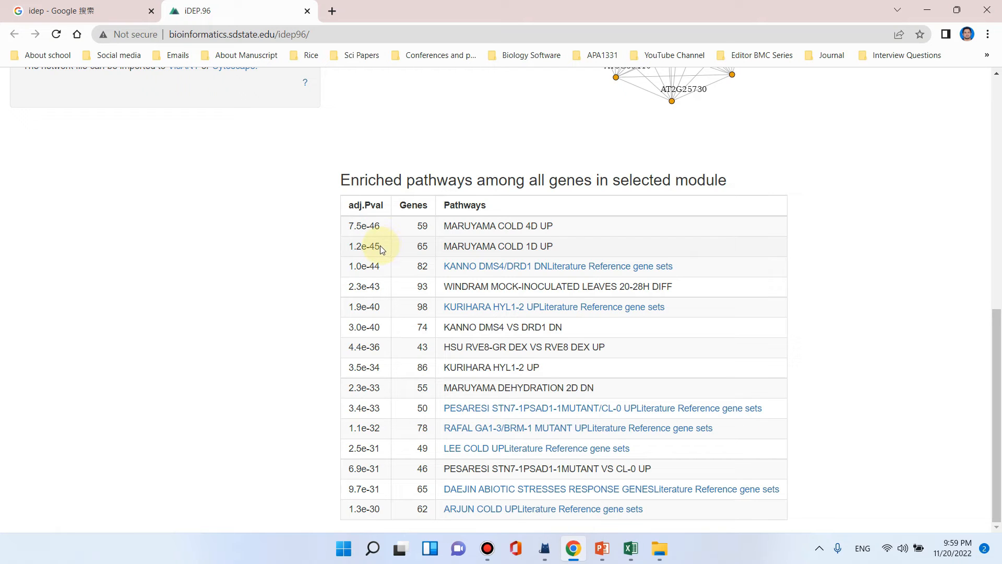
double_click(376, 247)
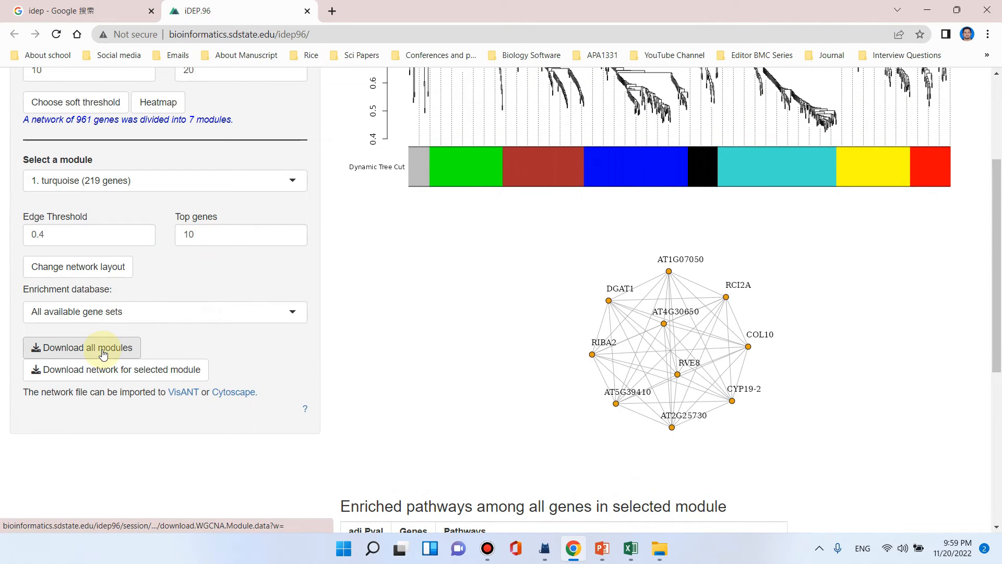
Step: Download all WGCNA modules and open the WGCNA_modules (1) spreadsheet in Excel
click(87, 347)
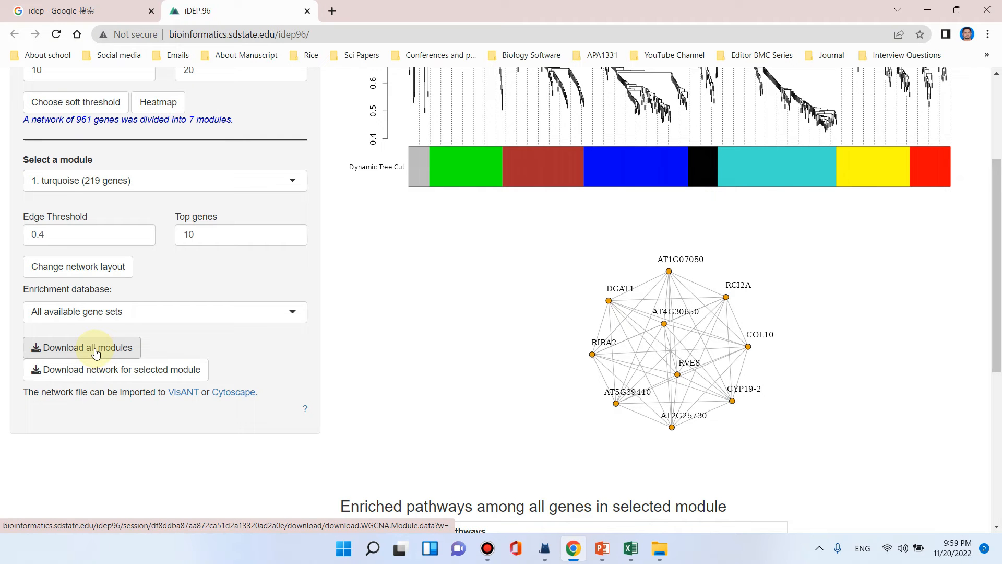
click(82, 347)
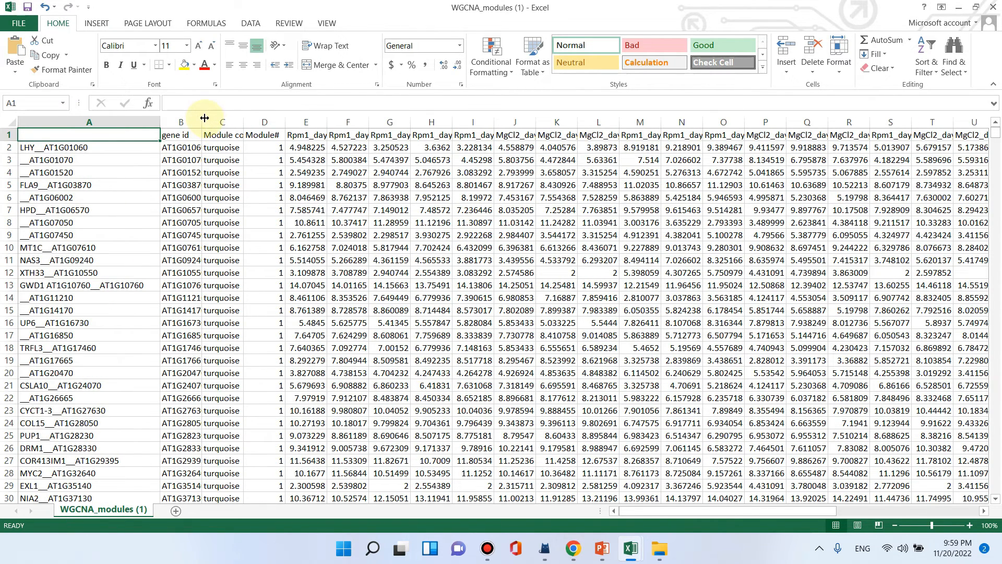
Step: Scroll the WGCNA_modules sheet past the turquoise genes into the blue-module genes
scroll(down, 3)
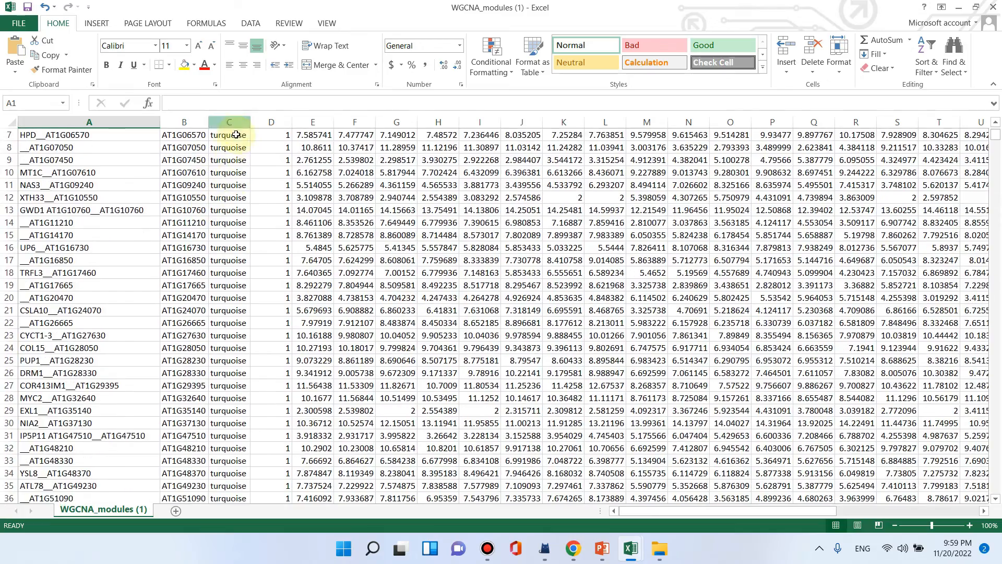
scroll(down, 3)
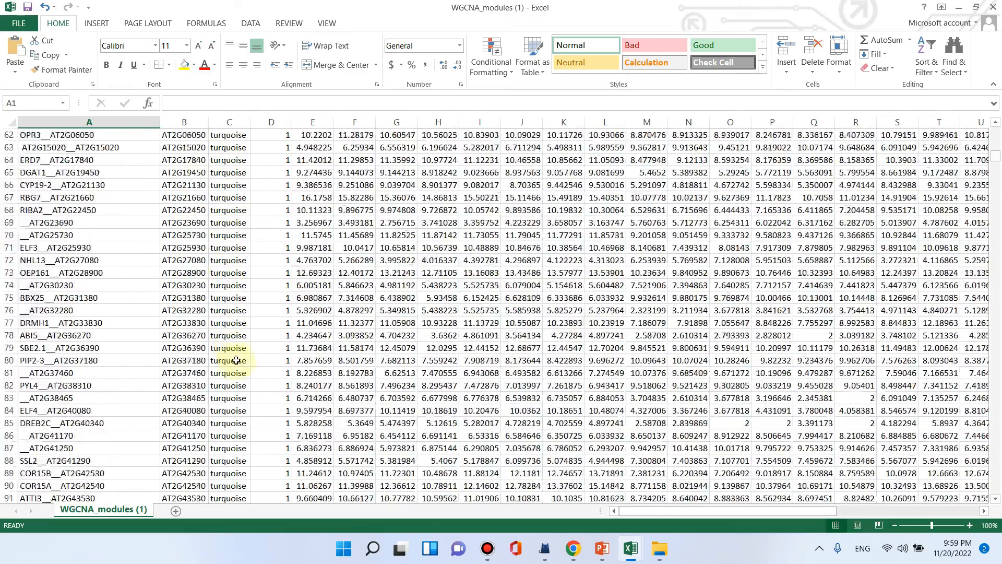
scroll(down, 3)
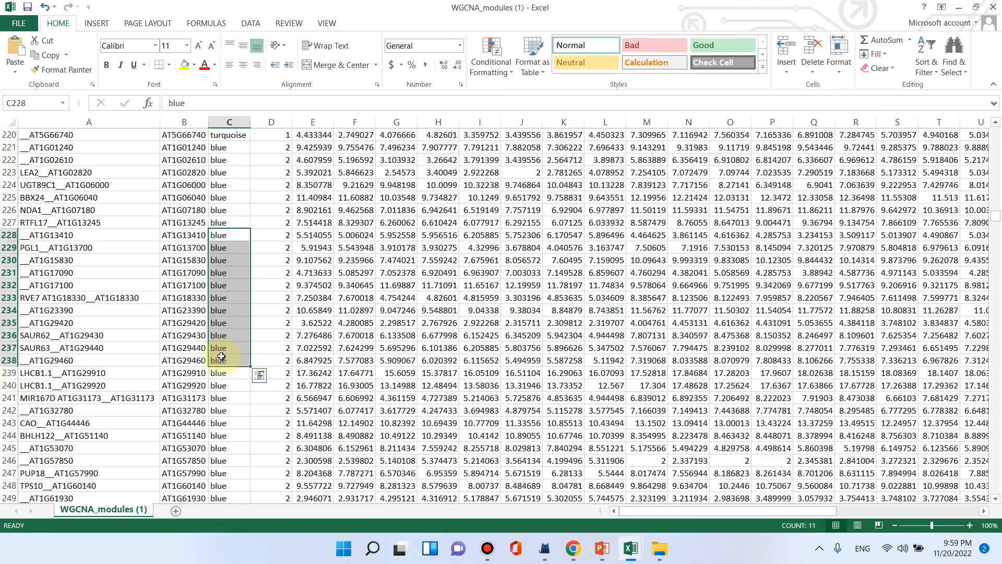
scroll(down, 3)
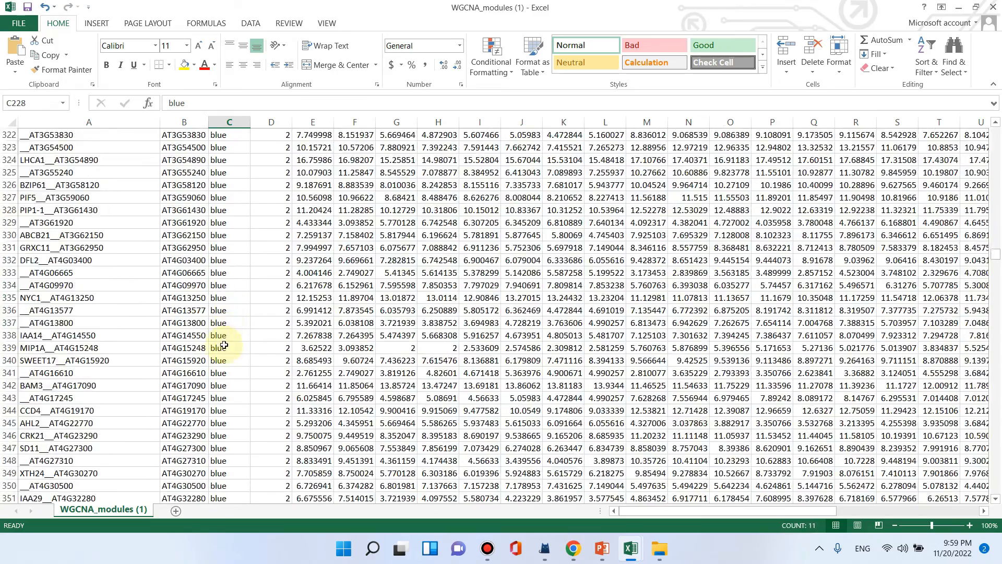
scroll(down, 3)
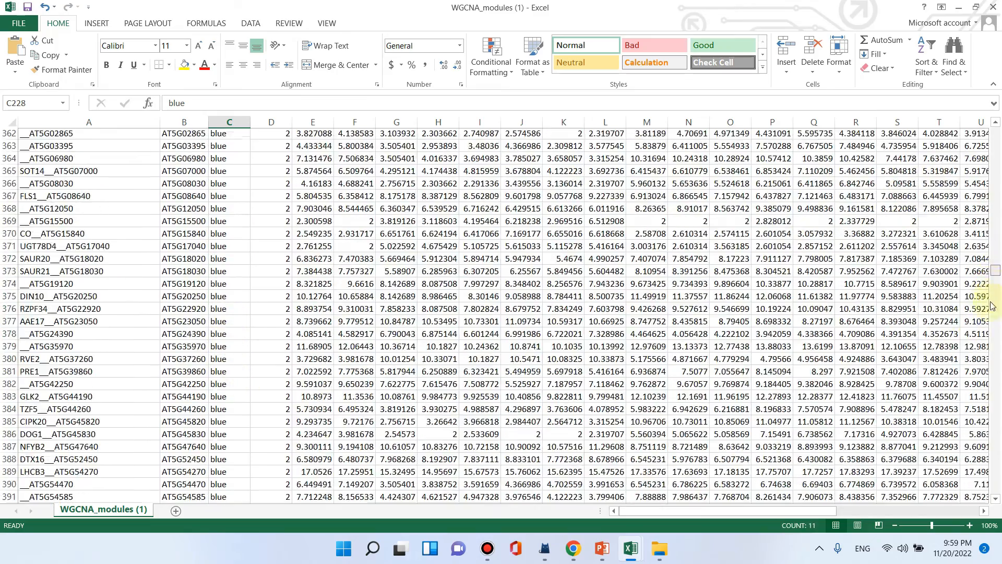
scroll(down, 3)
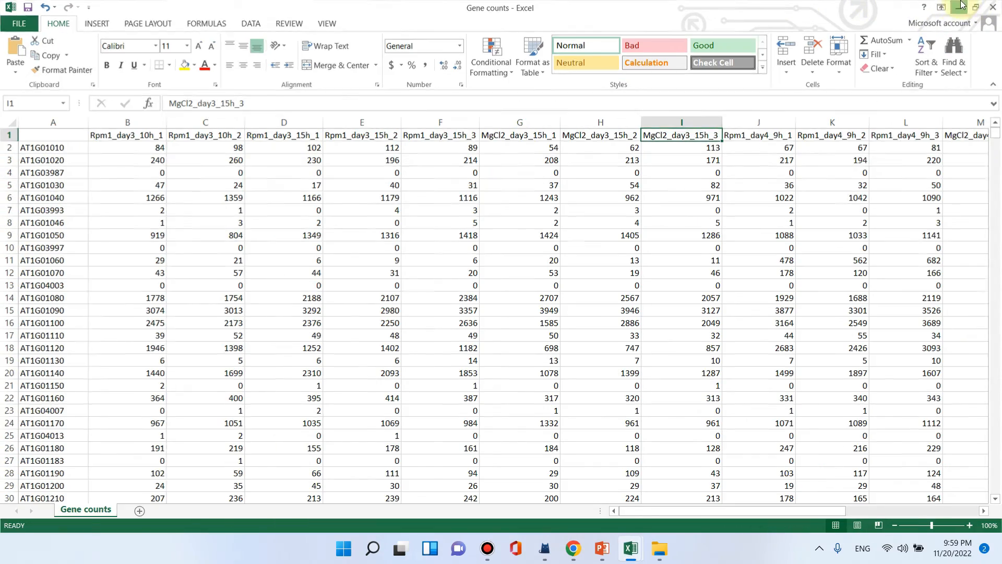
Step: Return to iDEP and download the turquoise module's ten-gene network file
click(573, 548)
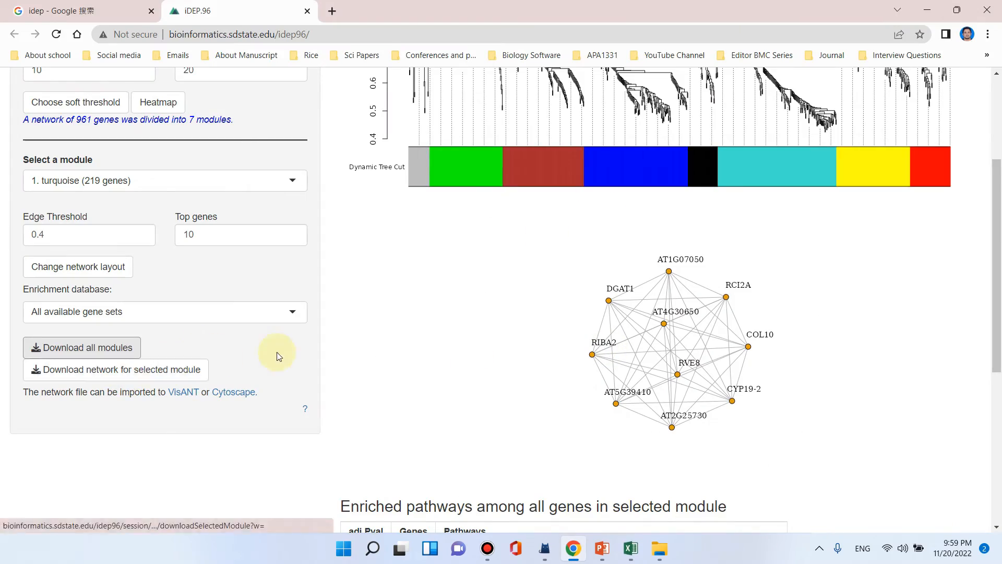
click(115, 368)
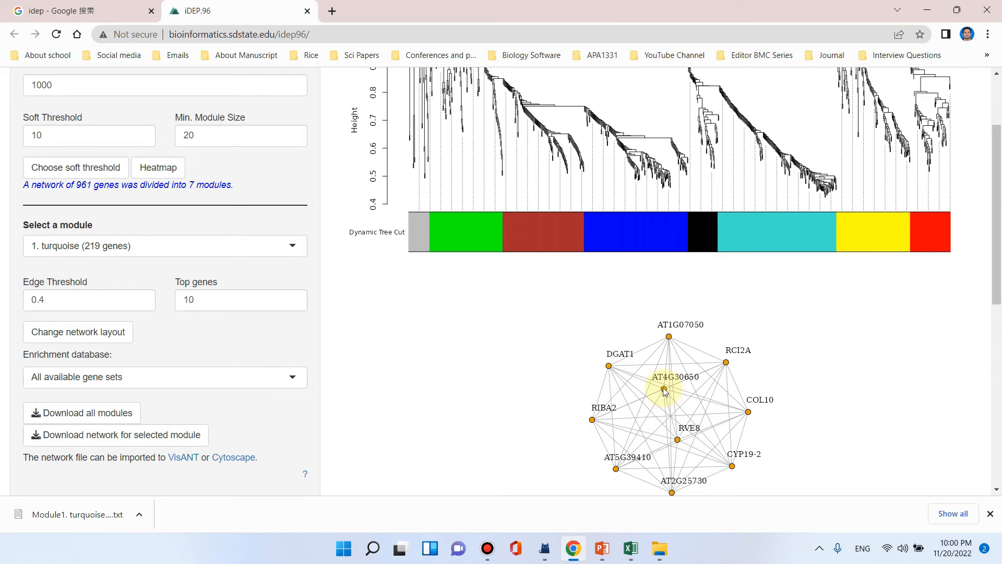
scroll(down, 3)
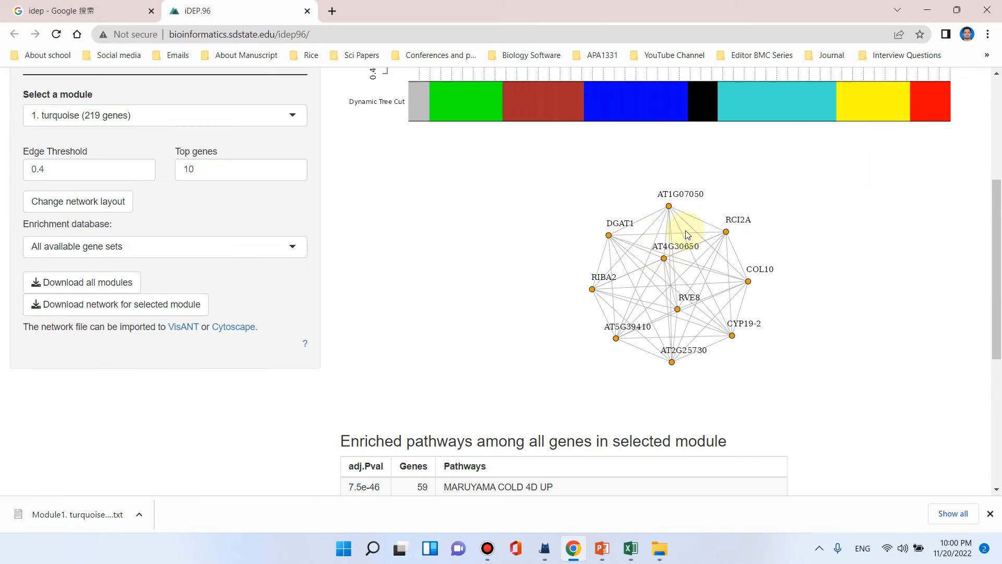
mouse_move(680, 276)
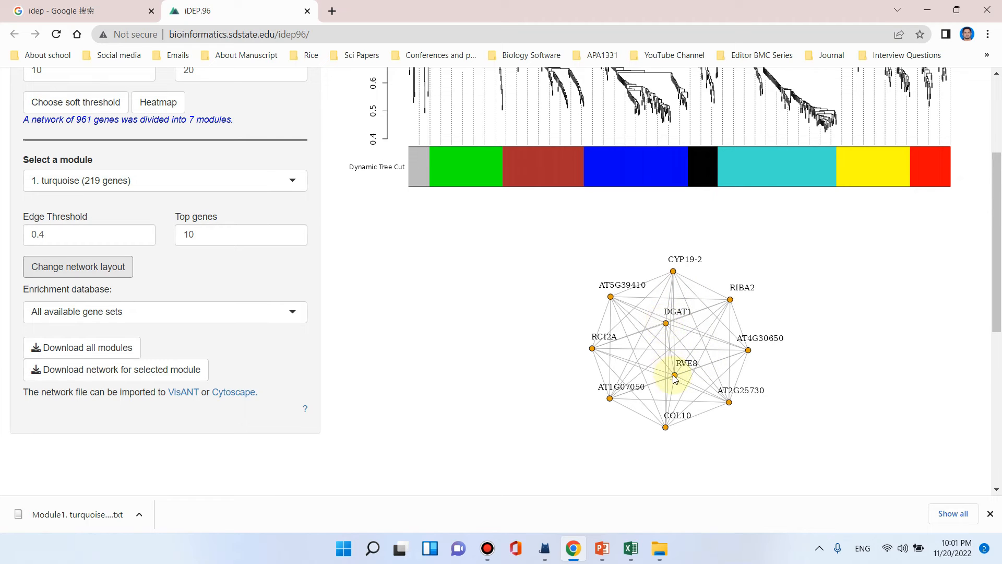
mouse_move(414, 350)
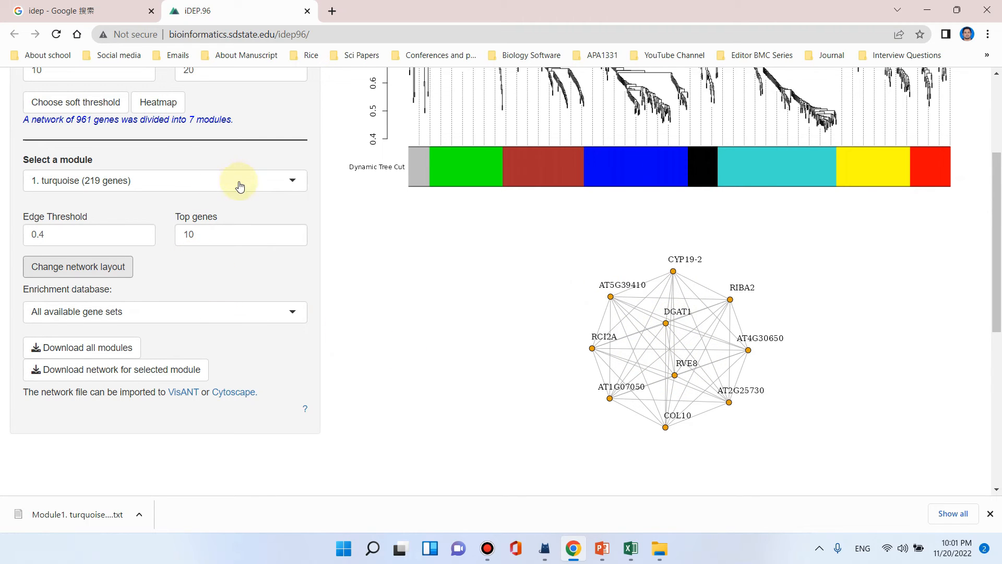
Step: Choose another module from the Select a module list, ending on 3. brown (150 genes)
click(164, 181)
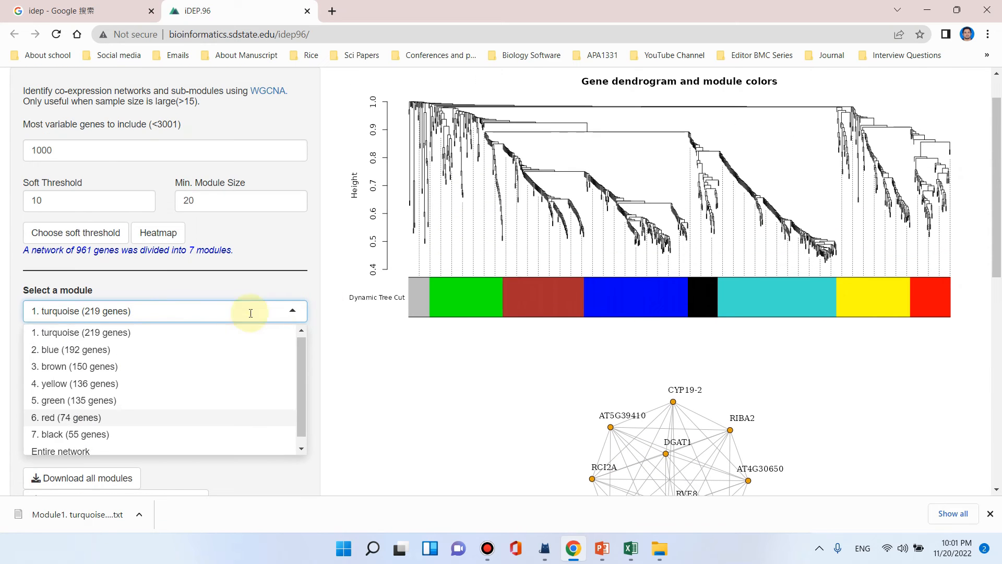
click(71, 350)
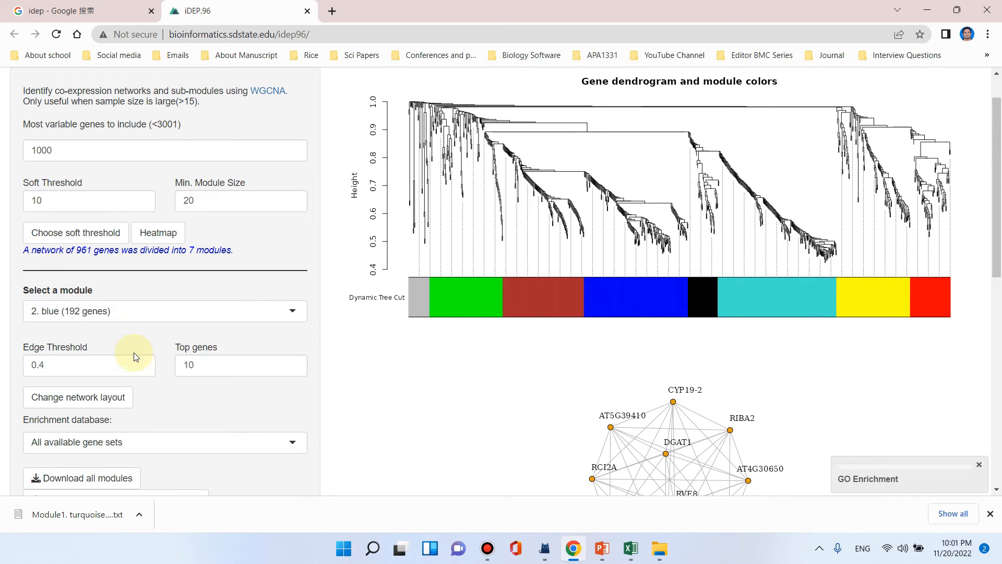
scroll(down, 3)
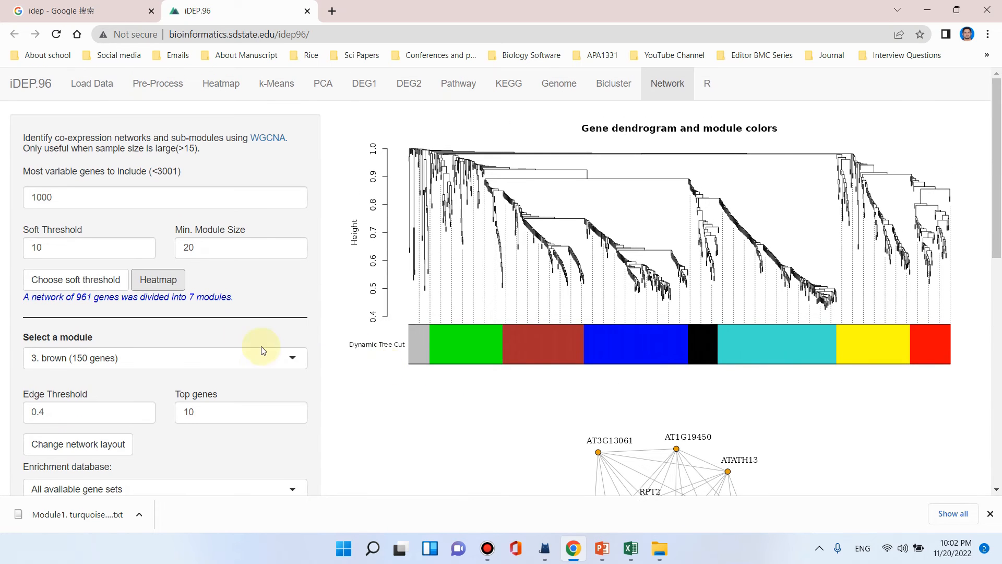
mouse_move(209, 350)
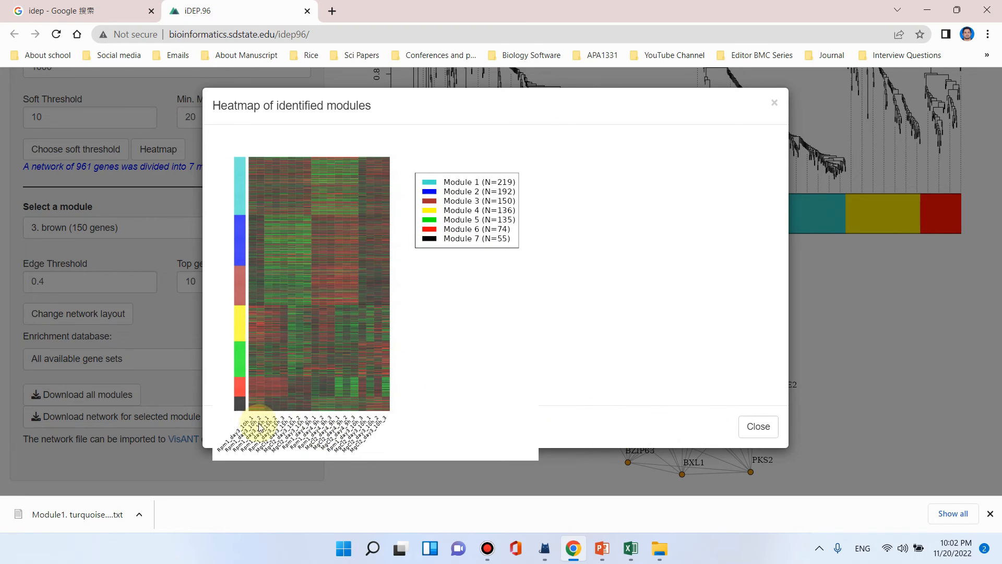
mouse_move(254, 412)
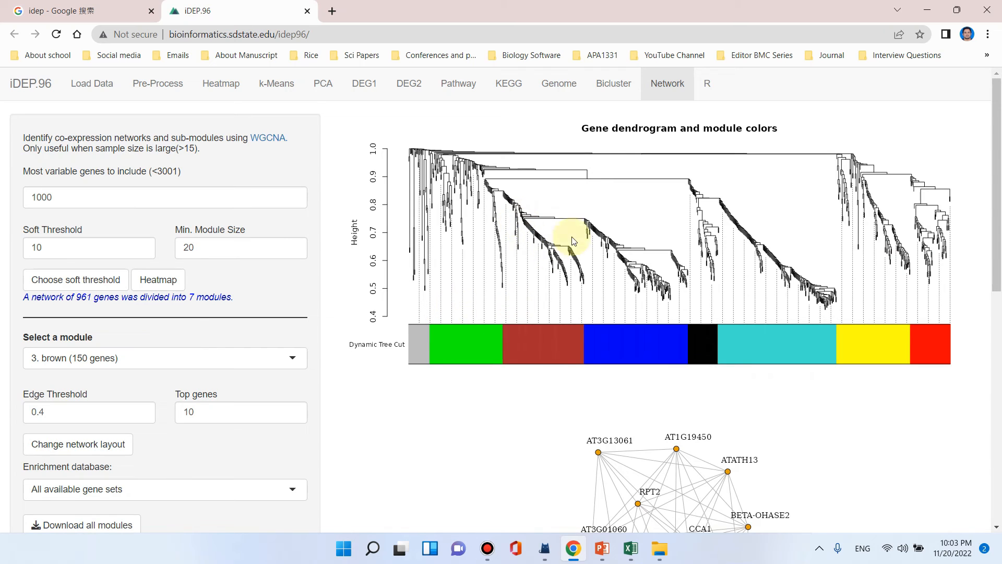
mouse_move(830, 123)
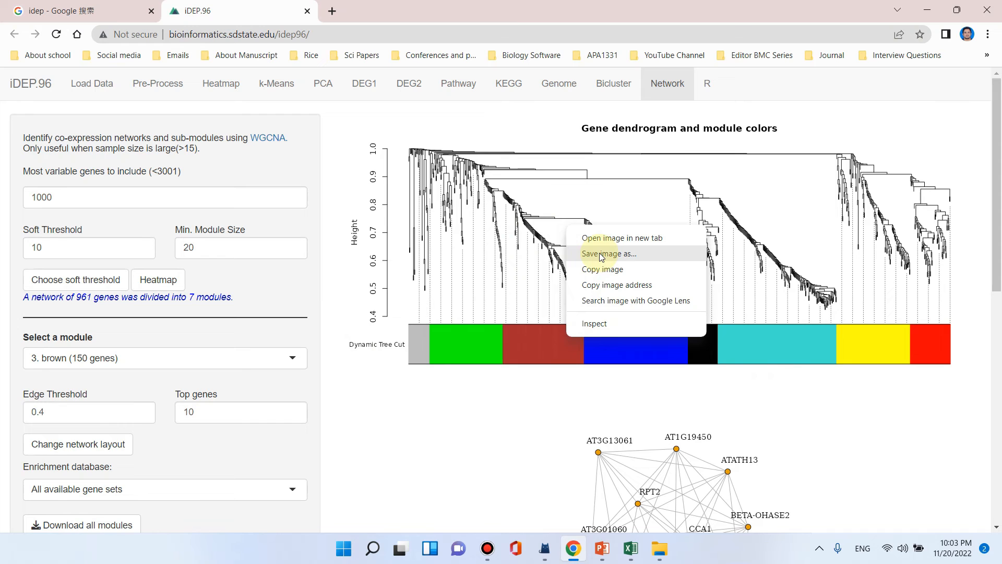
Step: Save the gene dendrogram as a PNG, view it in Photos, then close the viewer
click(607, 254)
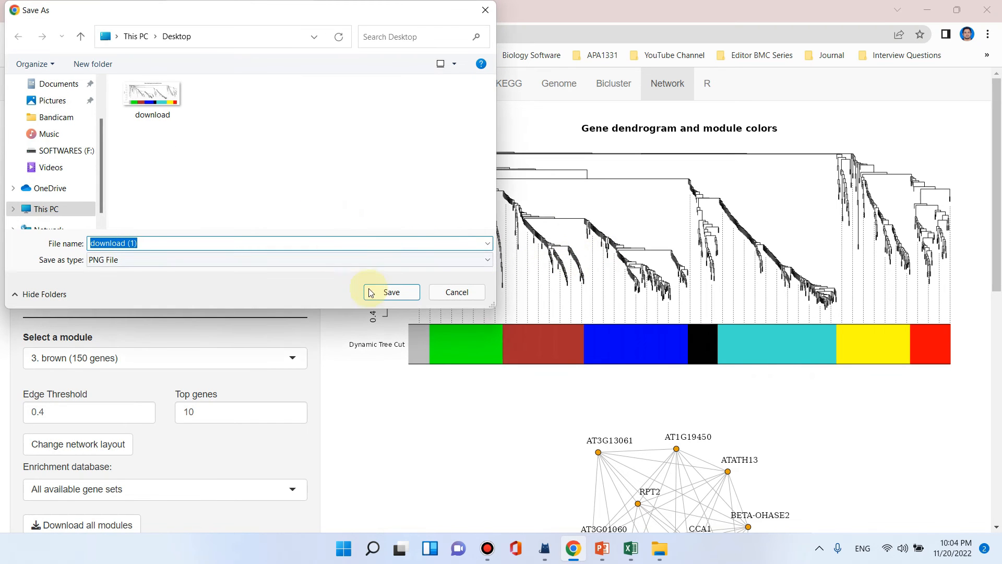
click(391, 291)
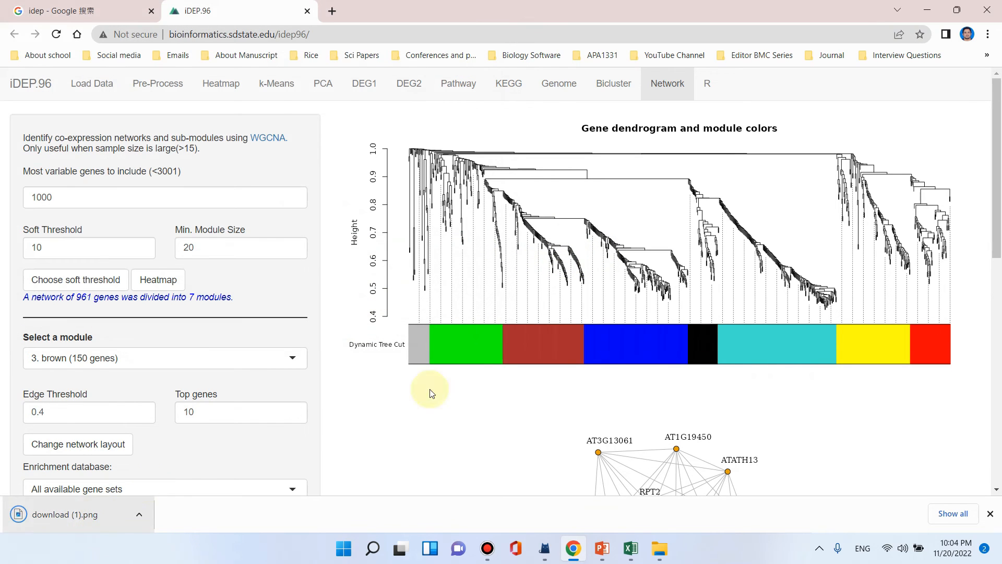
click(67, 514)
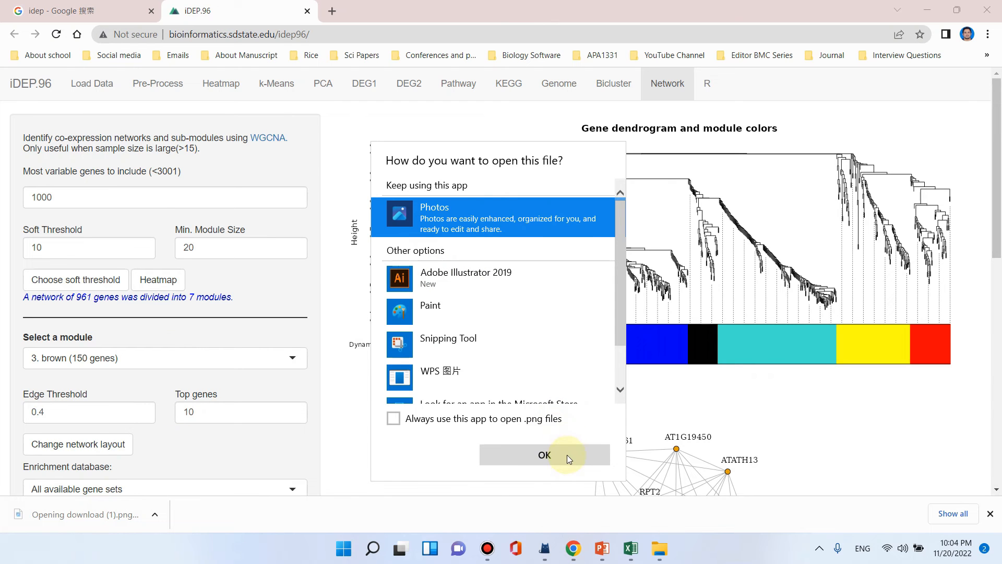
click(544, 454)
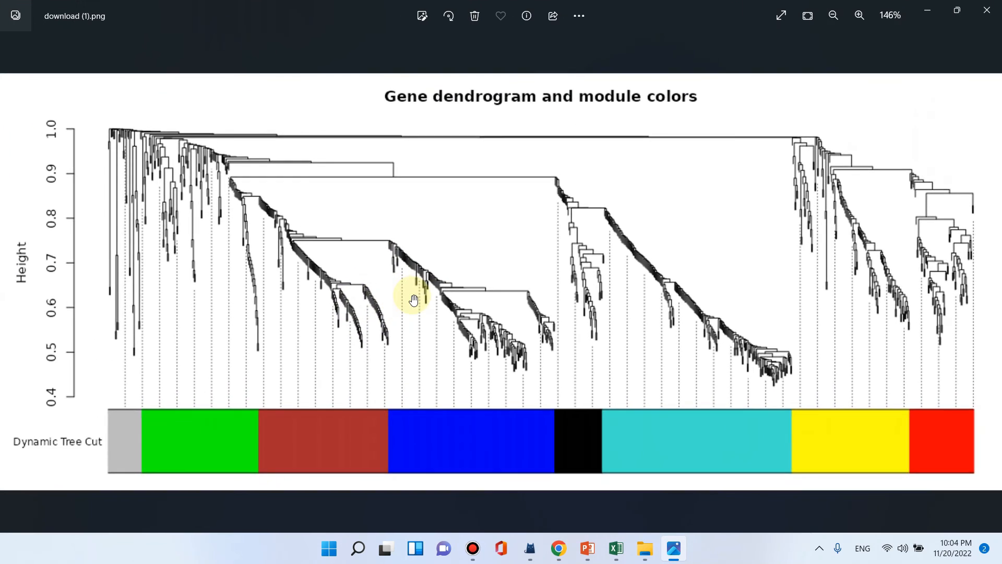
click(859, 15)
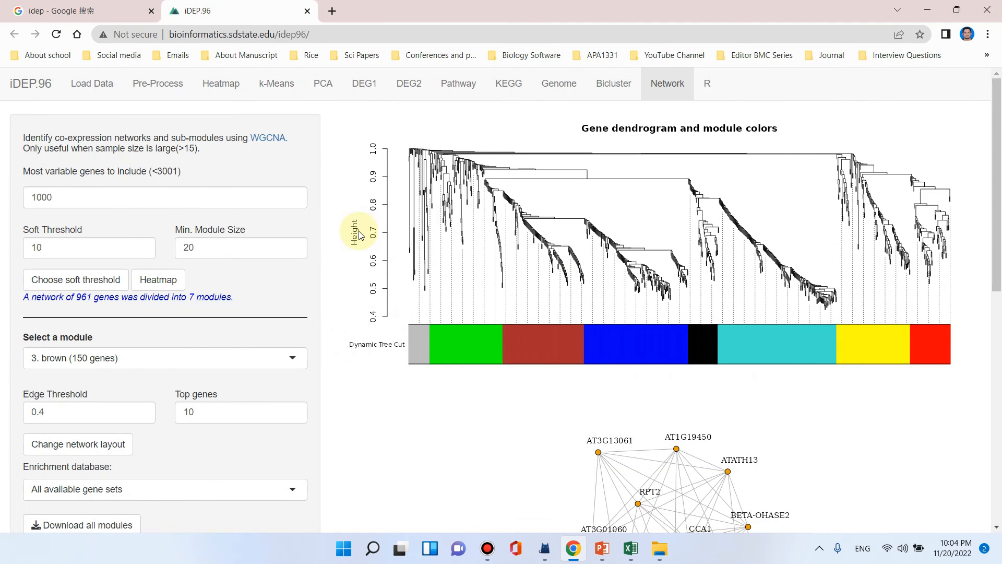
mouse_move(271, 152)
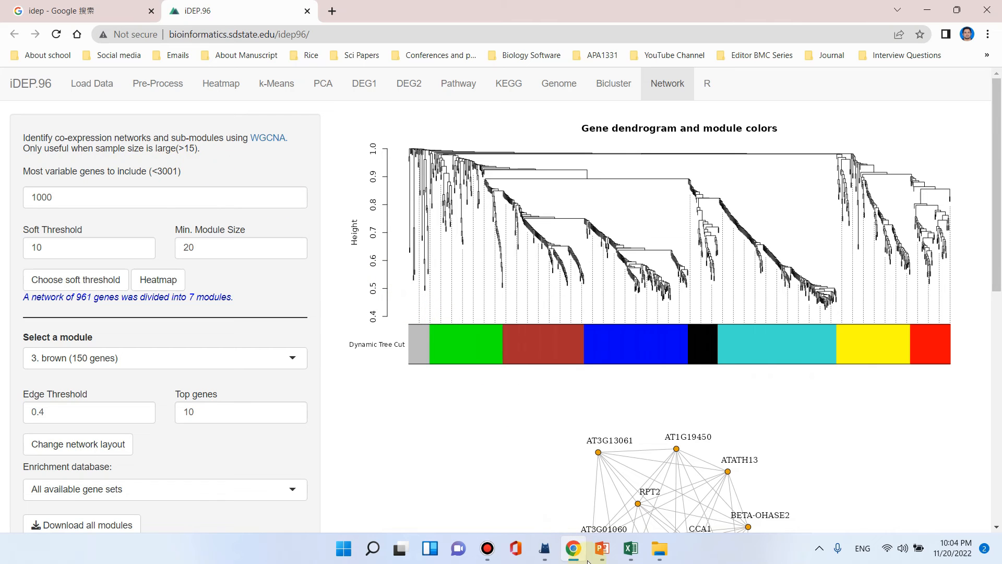
Step: Bring up the PowerPoint slide 'Which files are needed to start?' from the taskbar
click(601, 548)
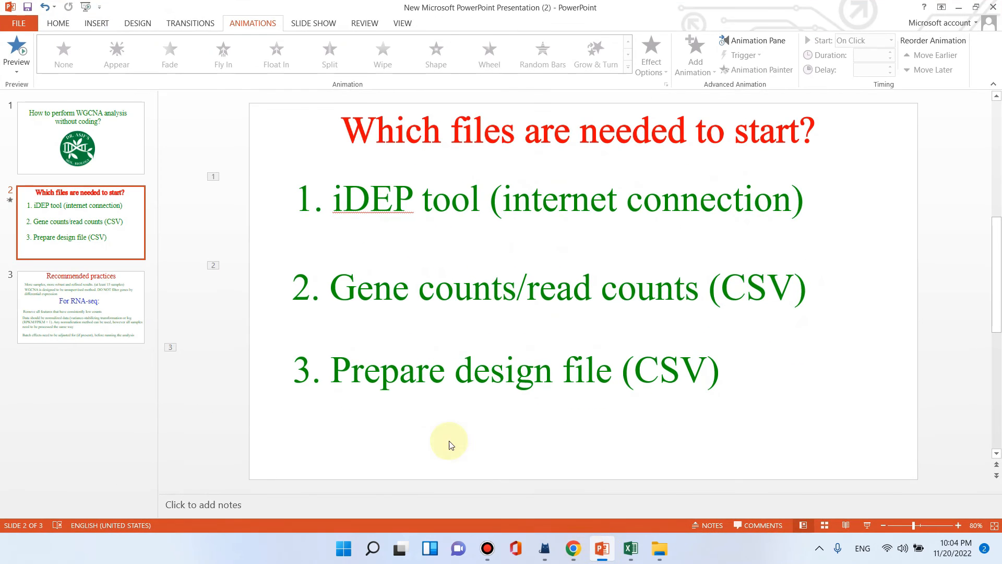
Step: Return from PowerPoint to the iDEP.96 Network results in Chrome
click(572, 548)
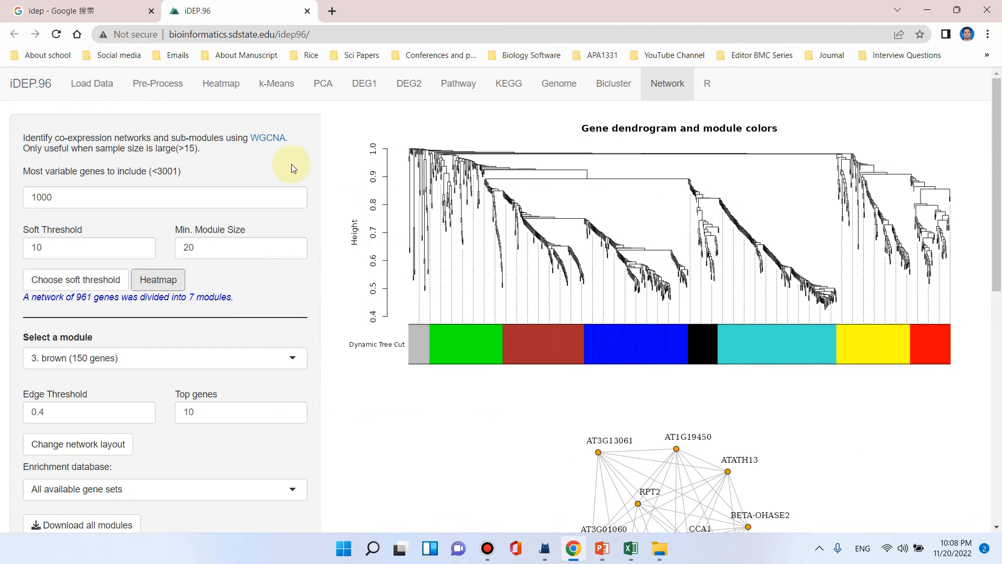
mouse_move(341, 153)
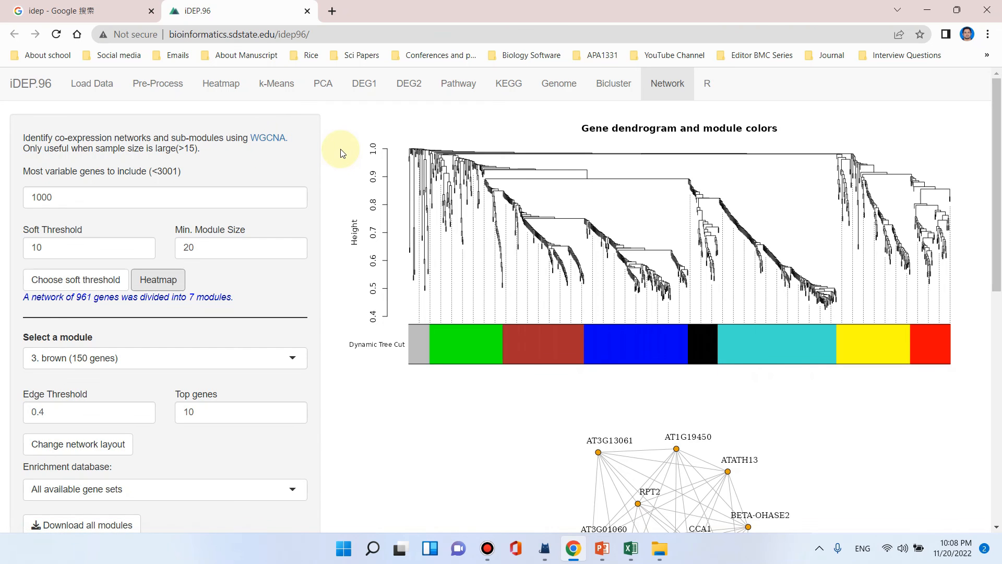